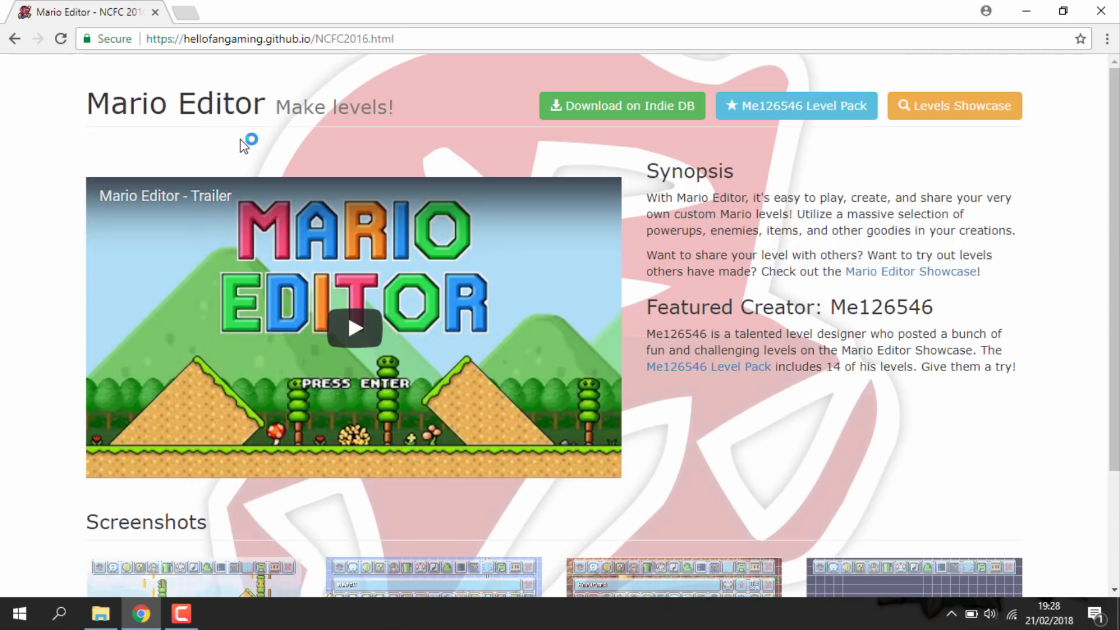
mouse_move(482, 107)
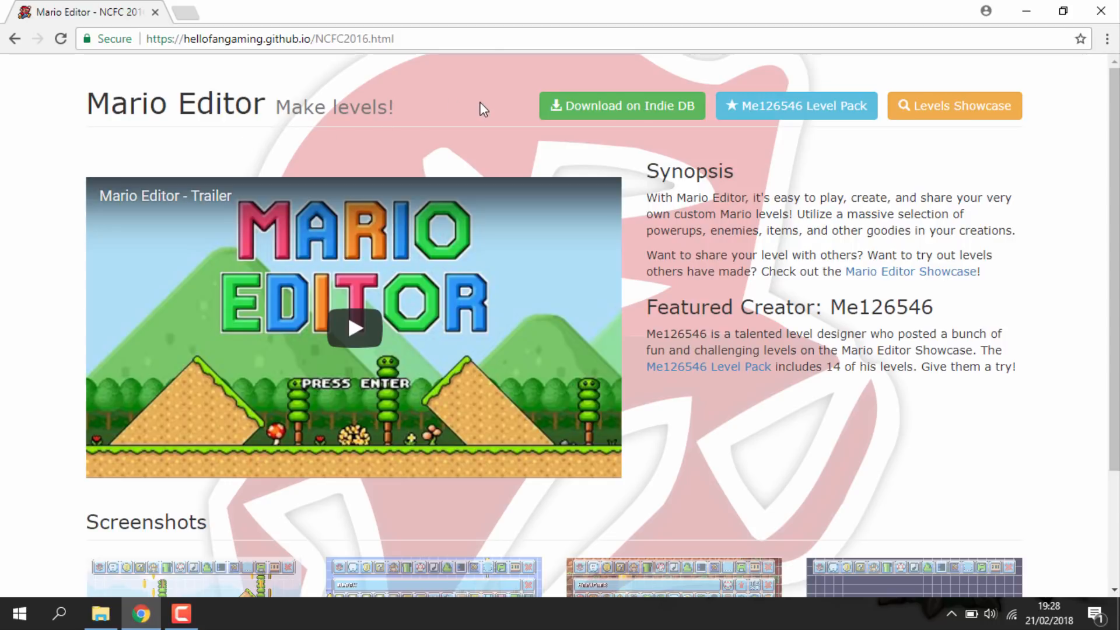
Go from the Mario Editor homepage to its IndieDB download page
left_click(620, 106)
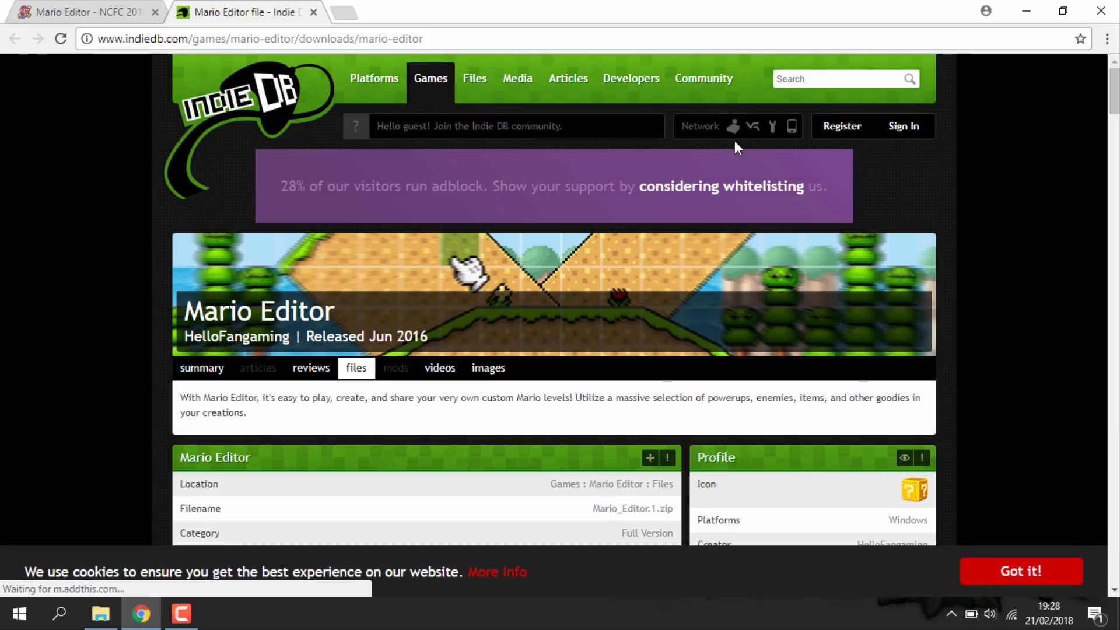
Download Mario_Editor.1.zip from the IndieDB download page
scroll("down", 3)
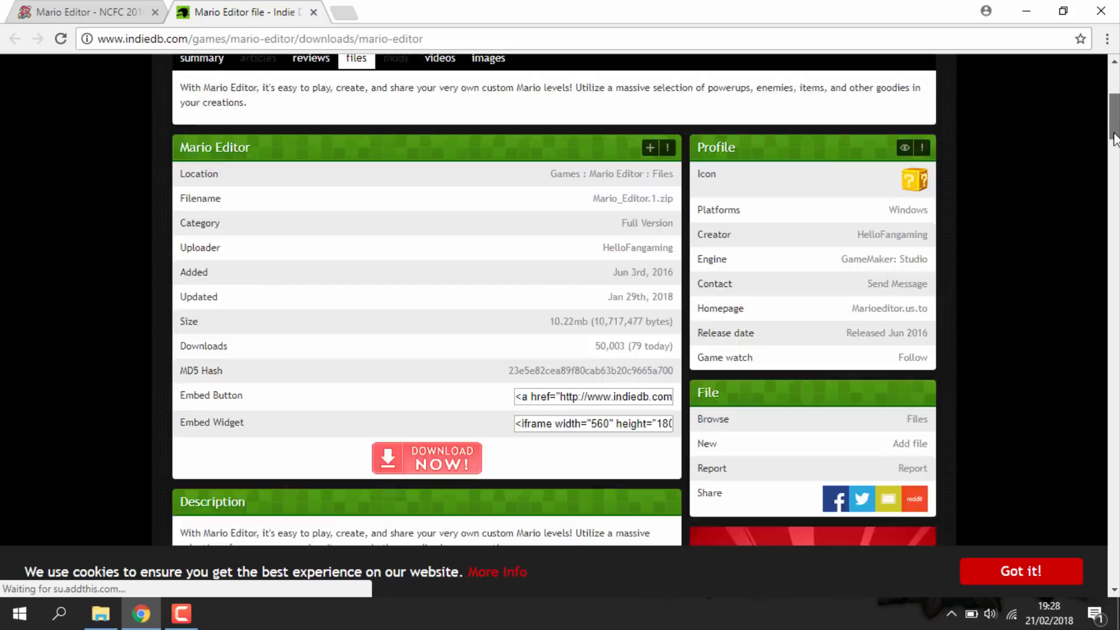
scroll("down", 3)
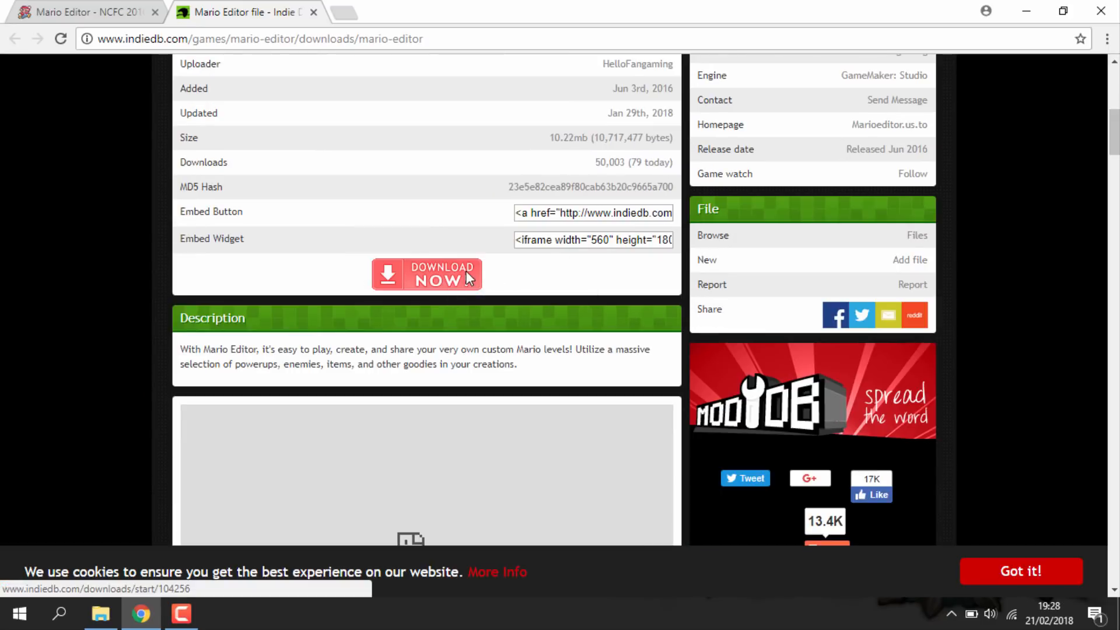
left_click(426, 274)
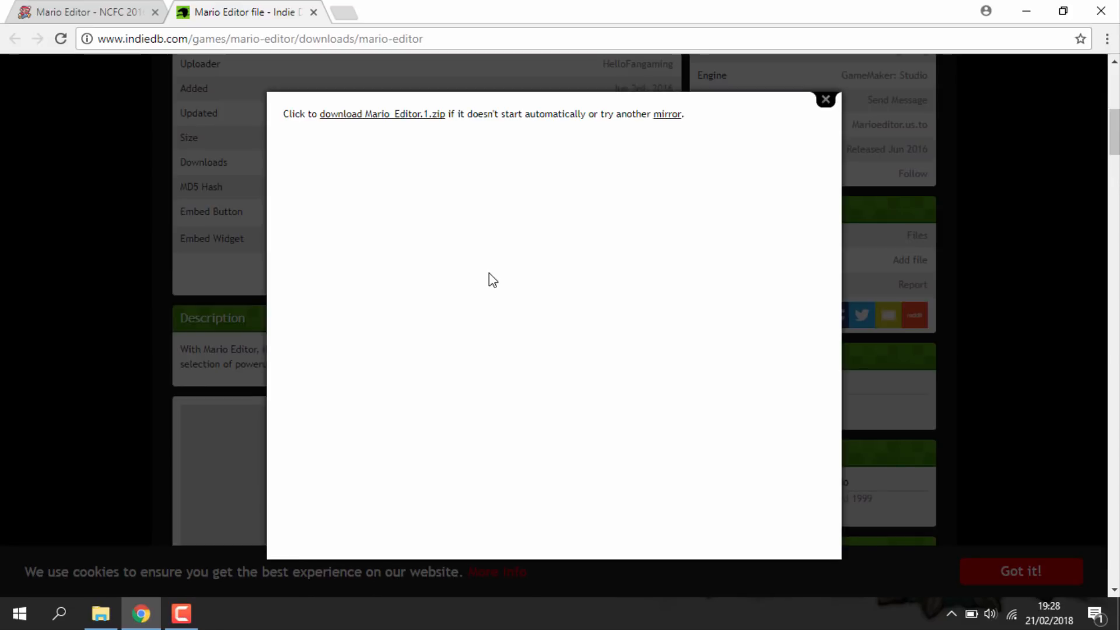
mouse_move(383, 114)
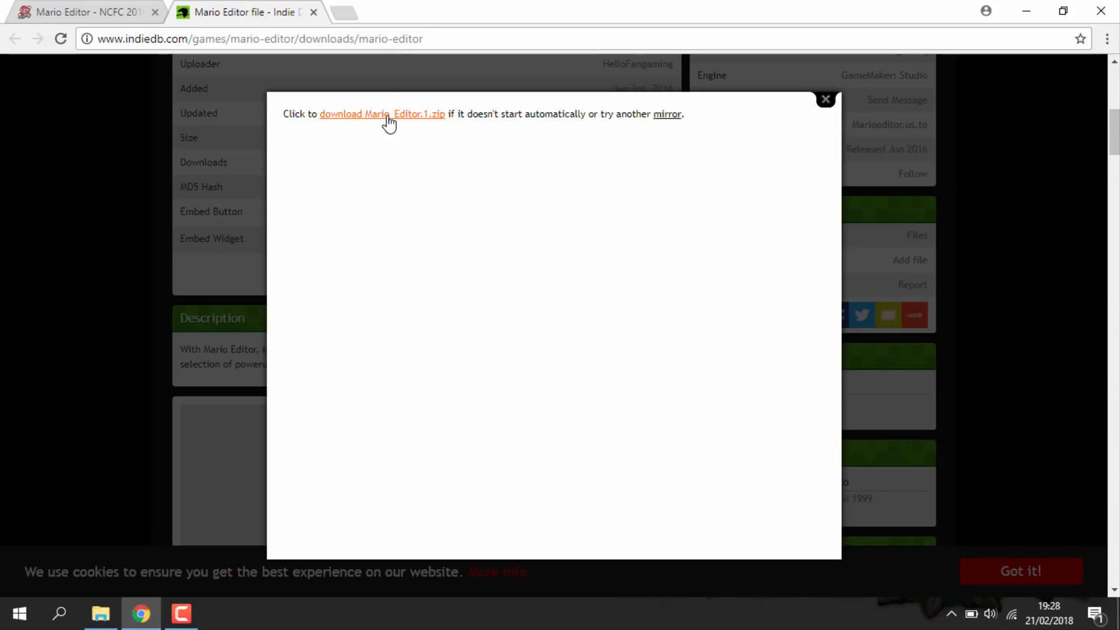
left_click(383, 115)
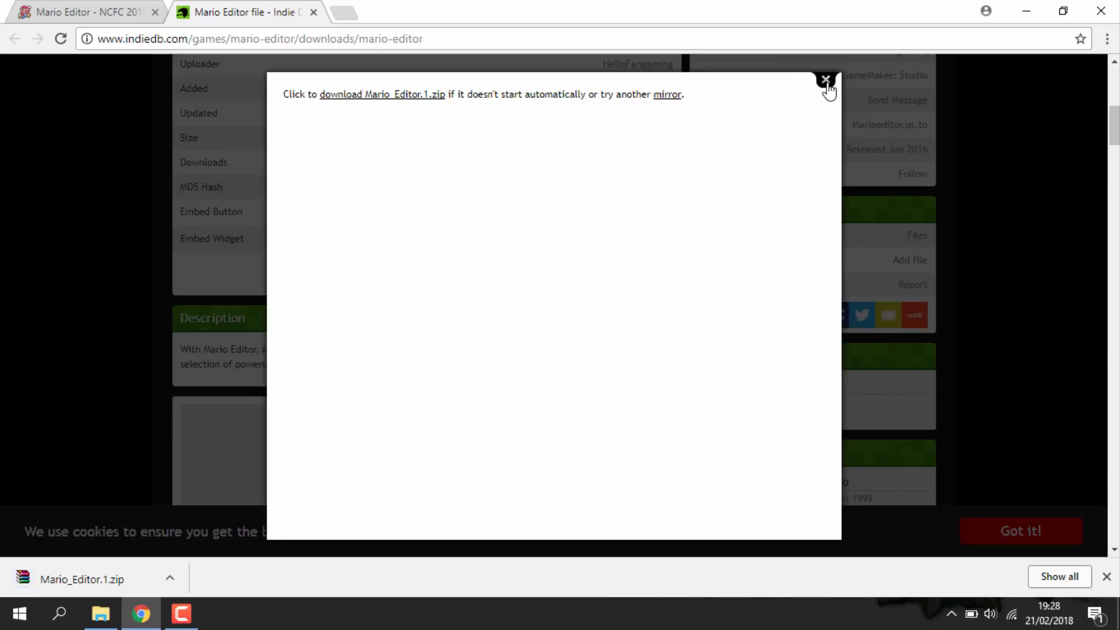
Close the download popup, downloads list and IndieDB tab to return to the homepage
left_click(825, 80)
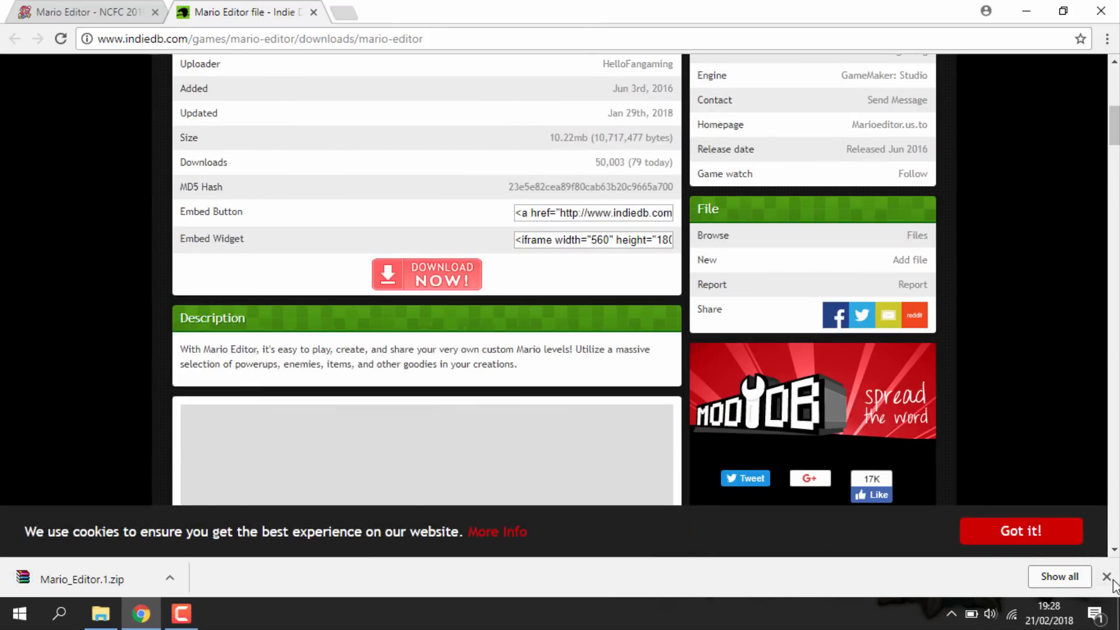
left_click(1108, 576)
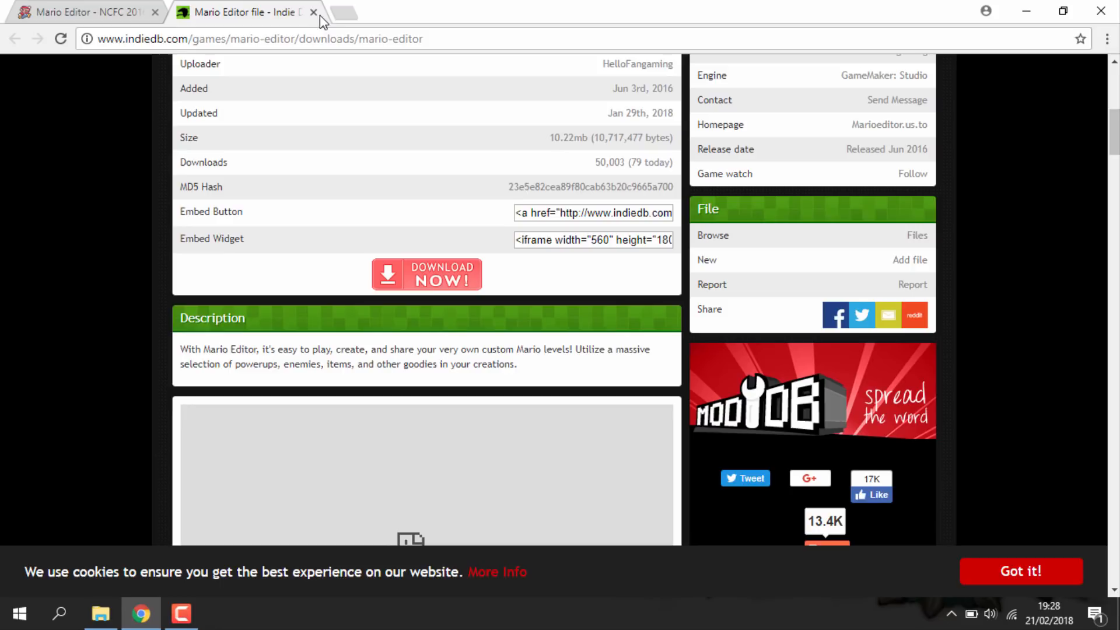
left_click(312, 12)
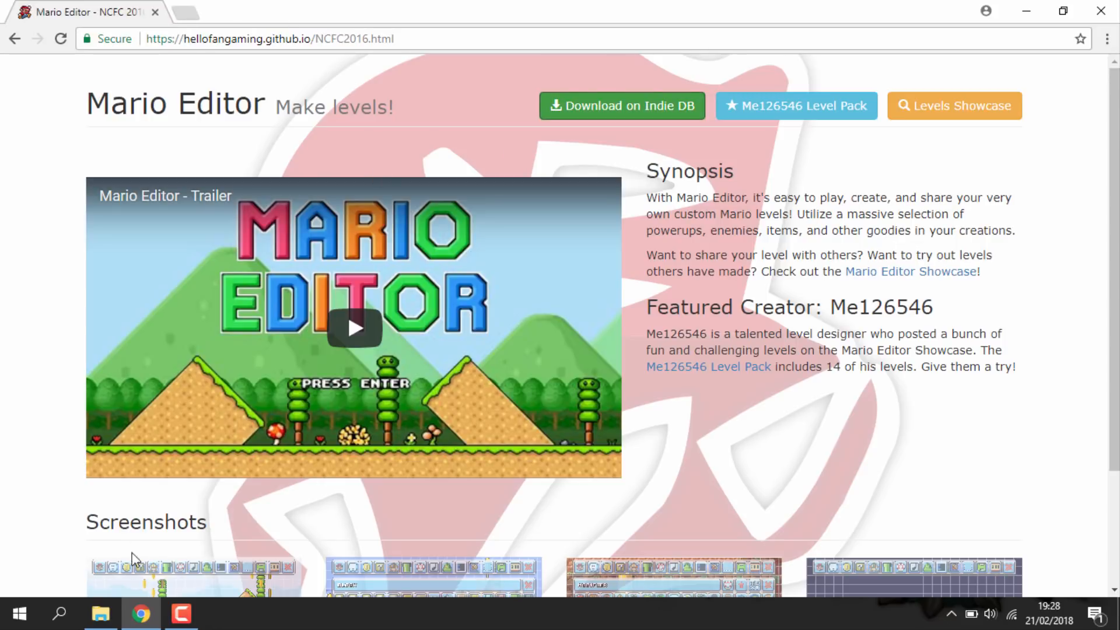
Open Downloads in File Explorer and preview Mario_Editor.1.zip in WinRAR
left_click(101, 613)
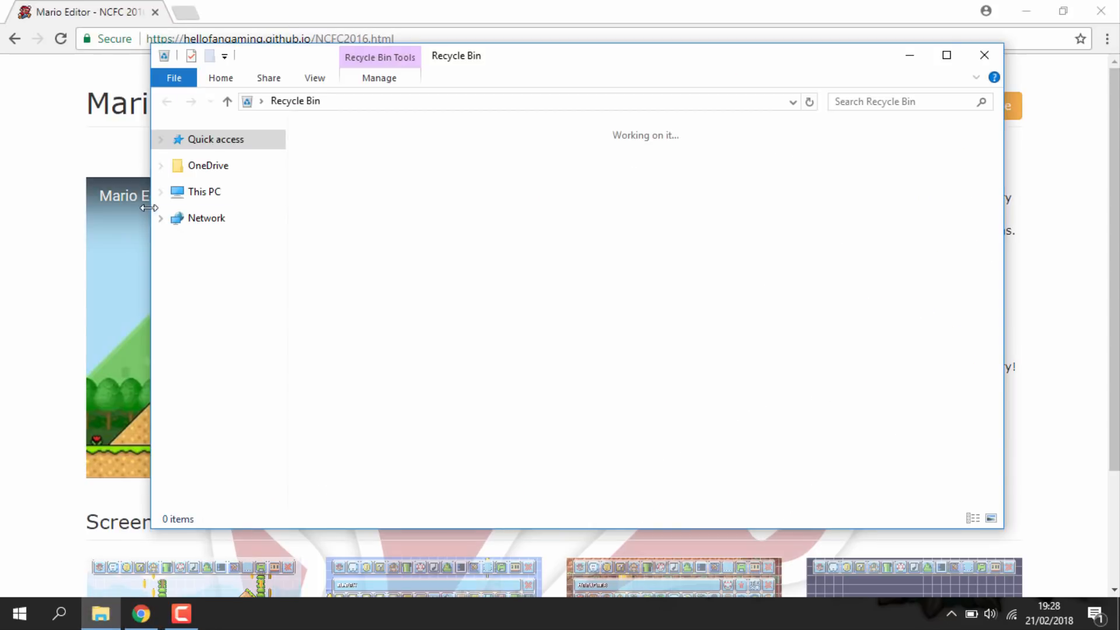
left_click(204, 191)
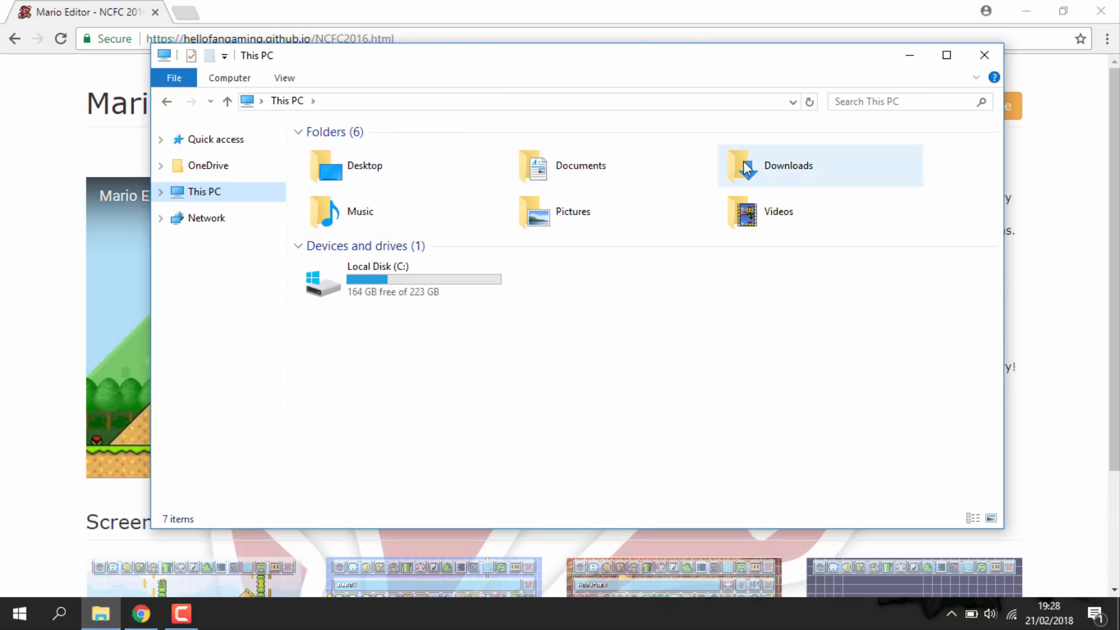
double_click(787, 164)
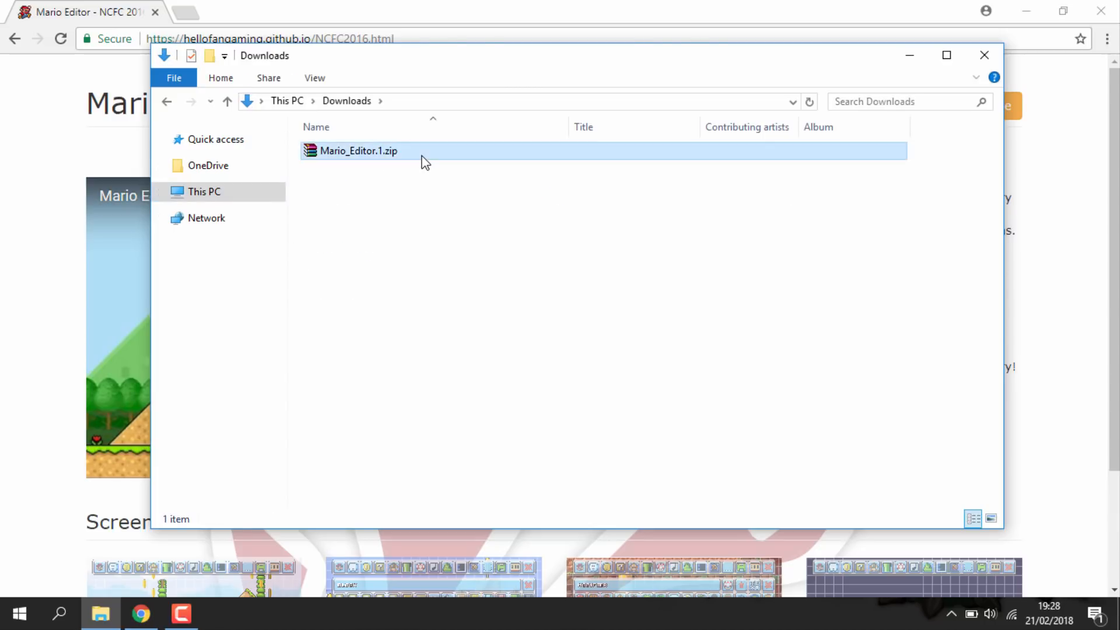
double_click(358, 151)
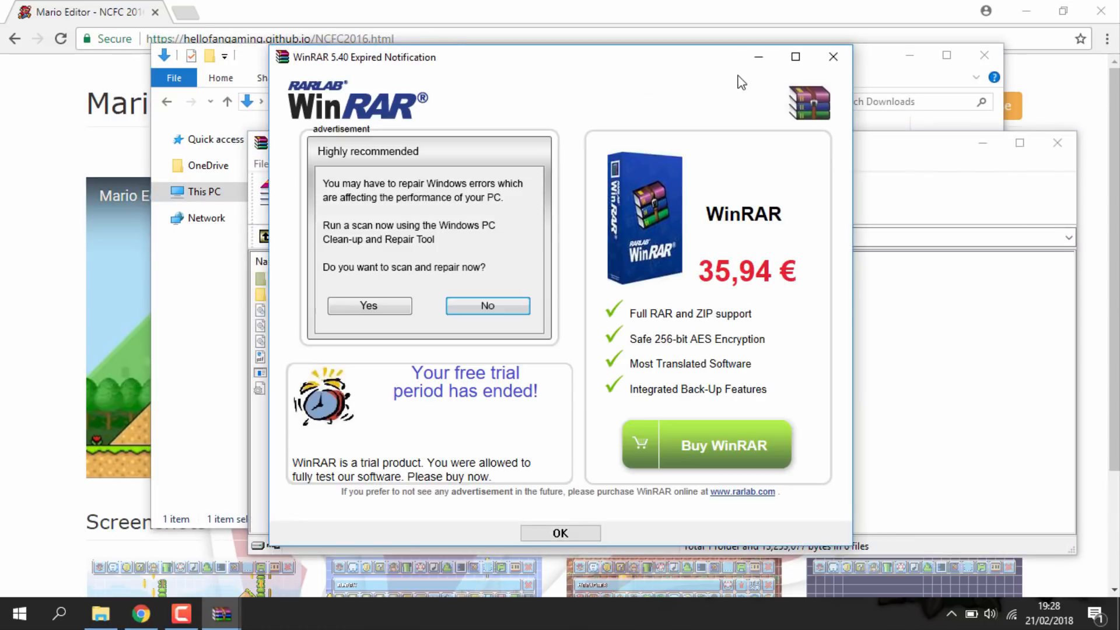
left_click(560, 533)
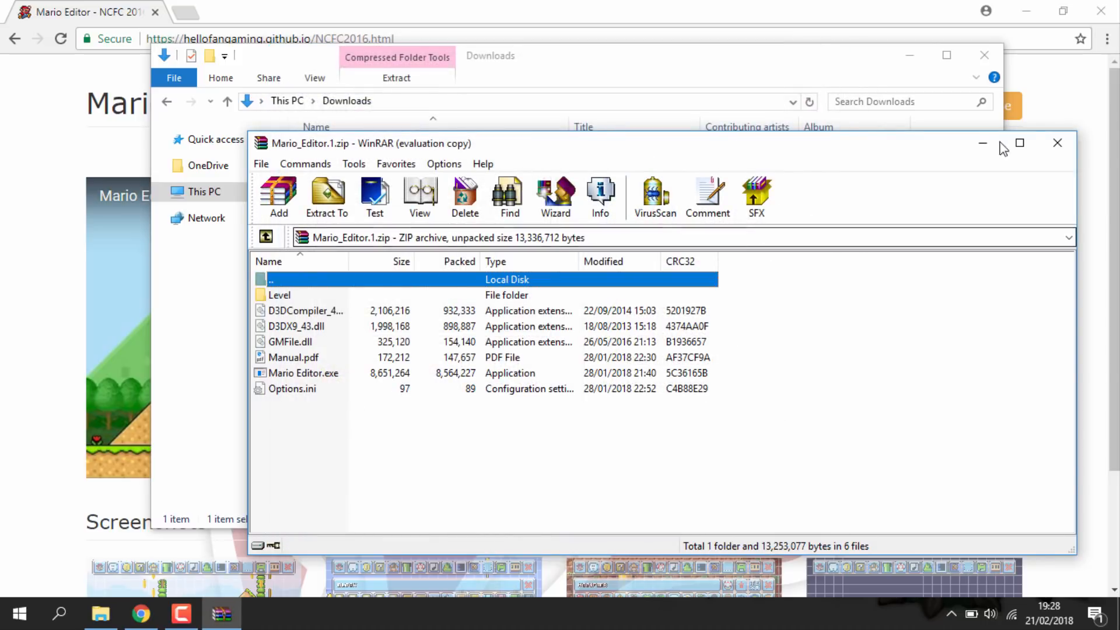
Bring up the zip's extraction options to extract into Mario_Editor.1\
right_click(357, 151)
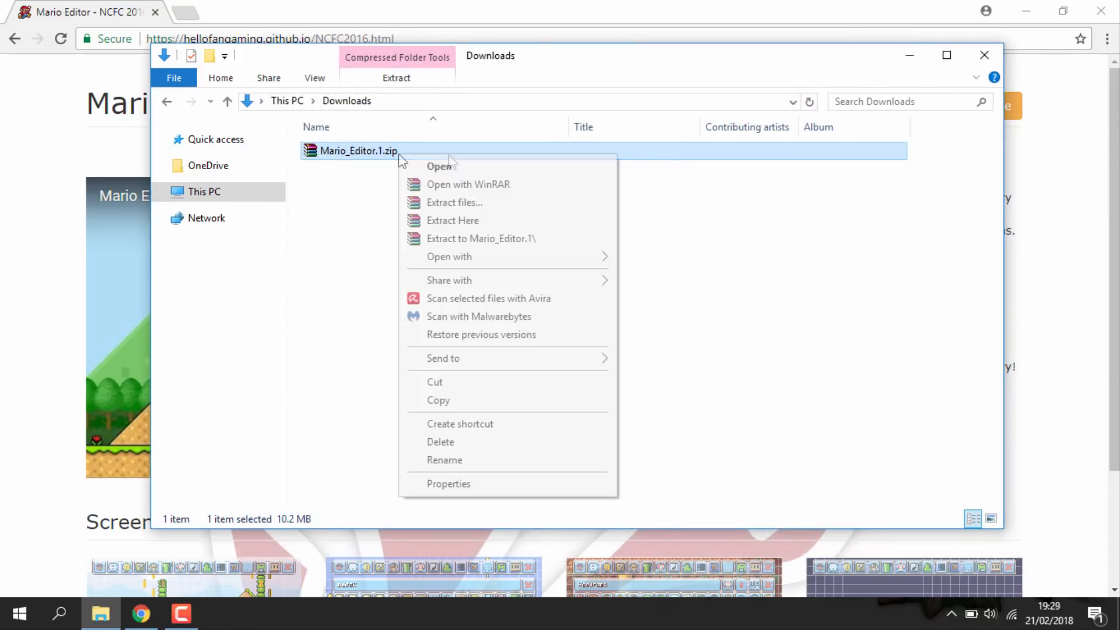
mouse_move(496, 238)
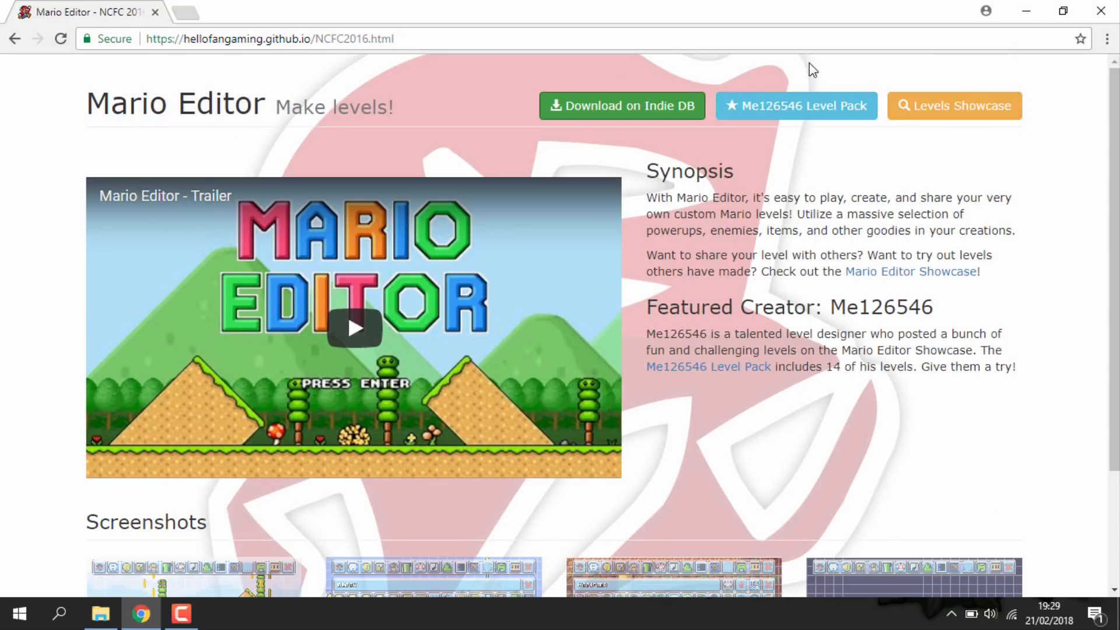
mouse_move(794, 106)
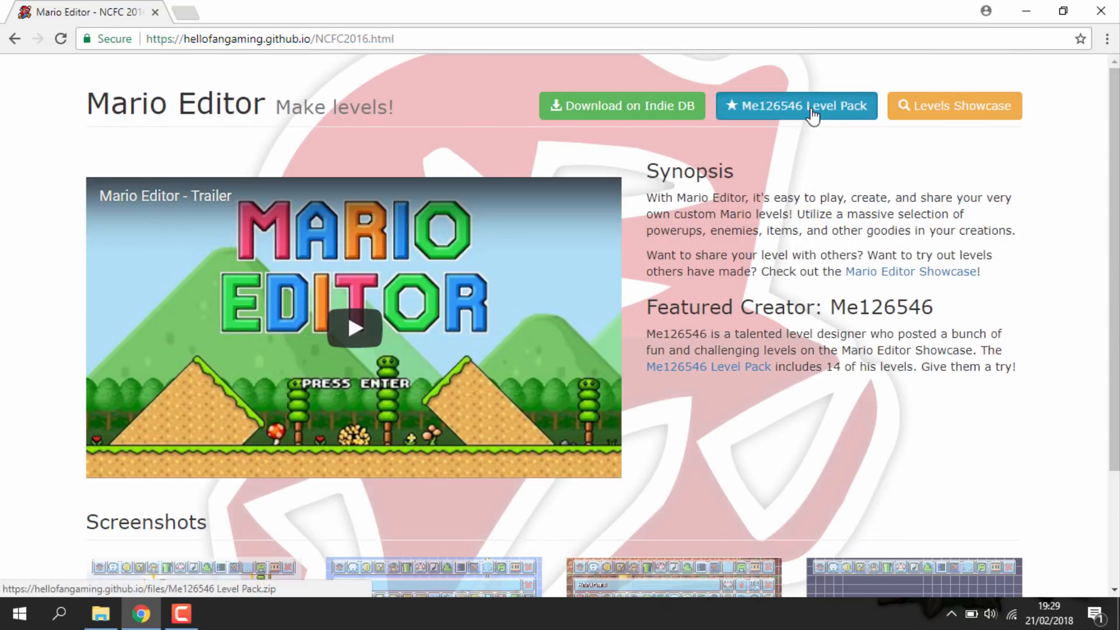
Download the Me126546 Level Pack zip from the Mario Editor homepage
left_click(795, 106)
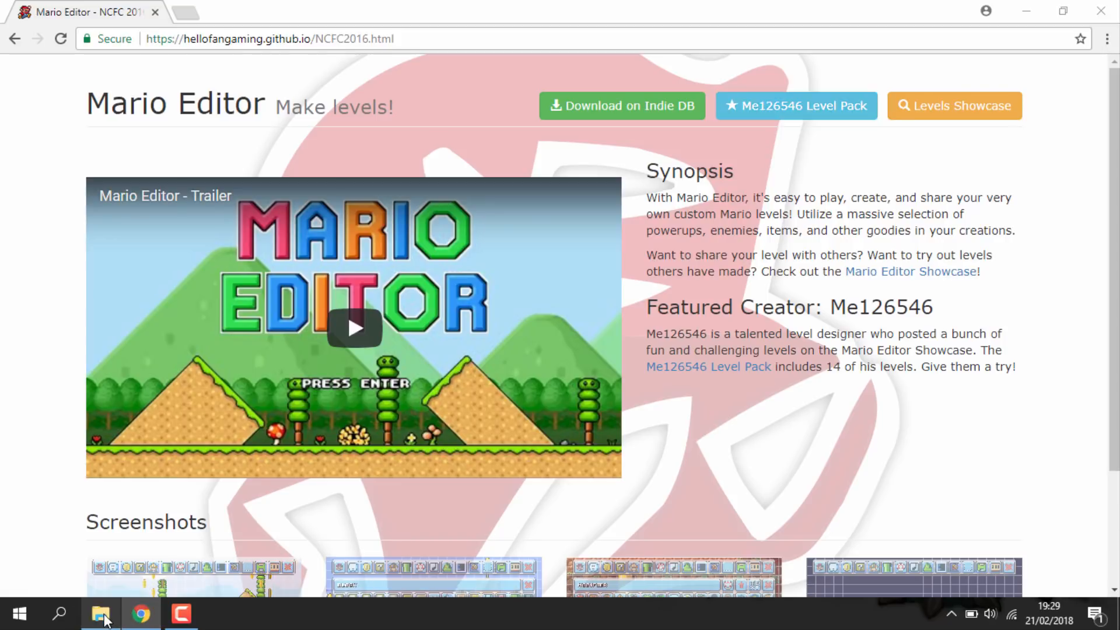
Open the Me126546 Level Pack zip from Downloads in WinRAR
left_click(100, 614)
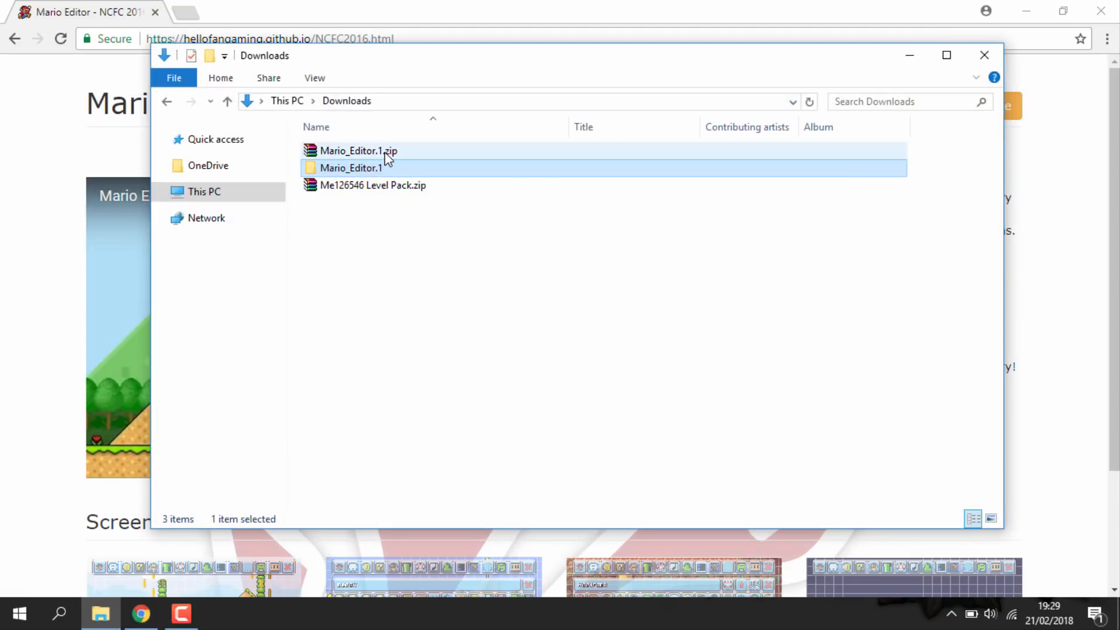
left_click(372, 186)
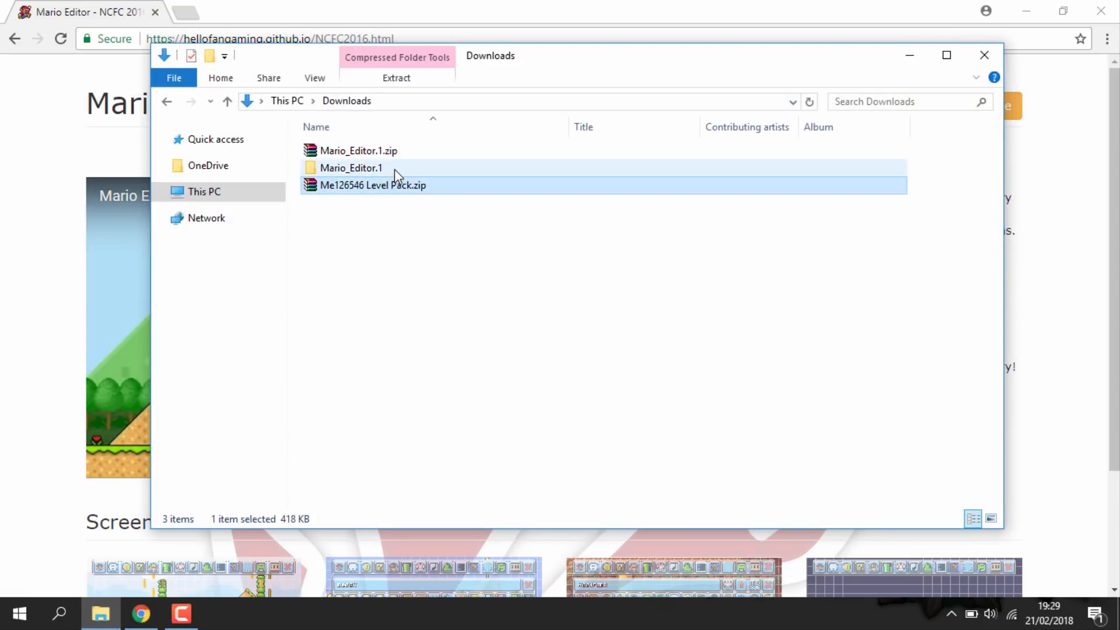
double_click(374, 185)
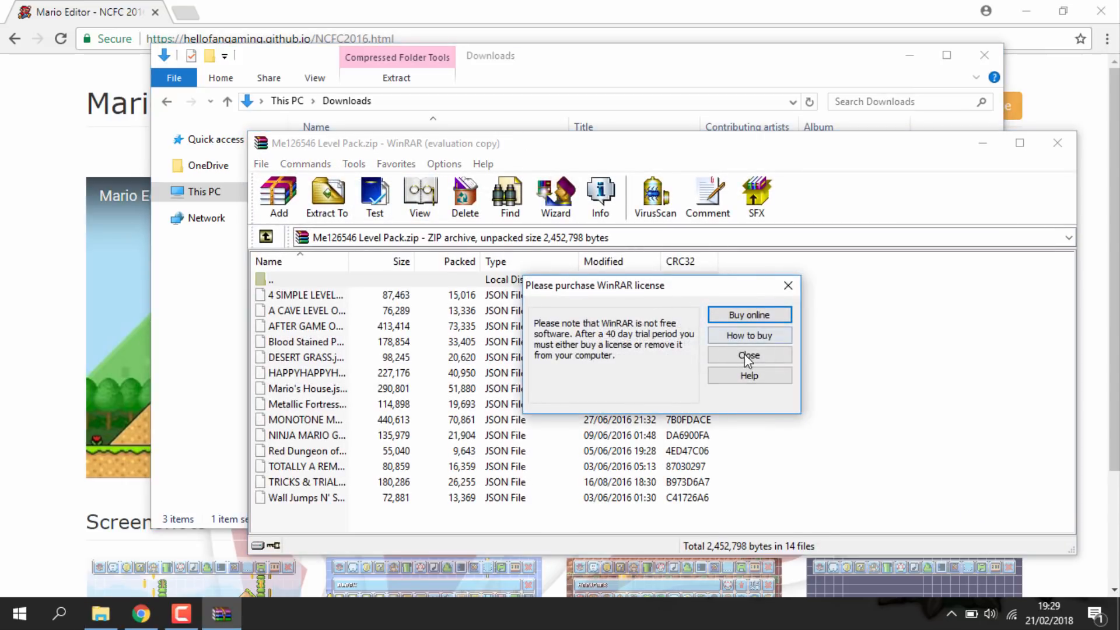
left_click(749, 354)
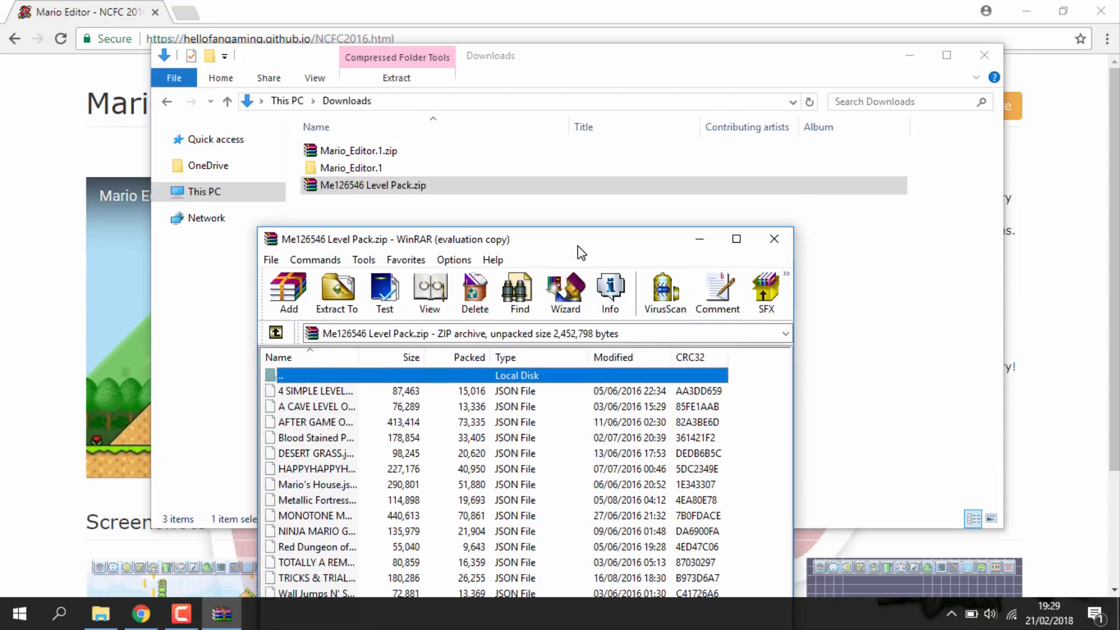
Open Mario_Editor.1's Level folder and select all fourteen JSON levels for extraction
double_click(362, 167)
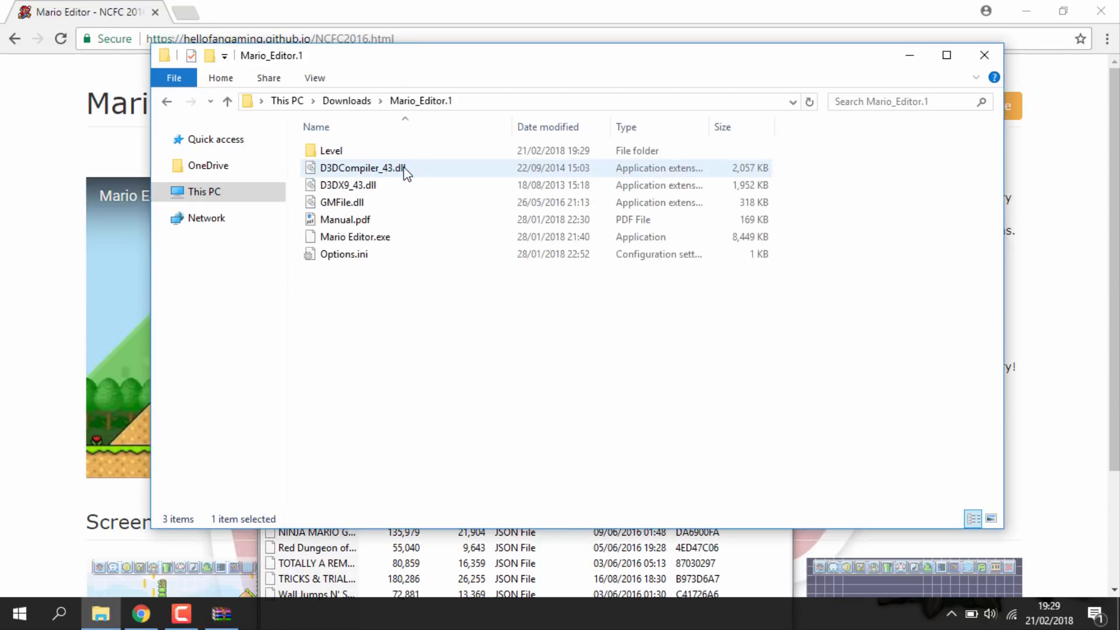
double_click(330, 150)
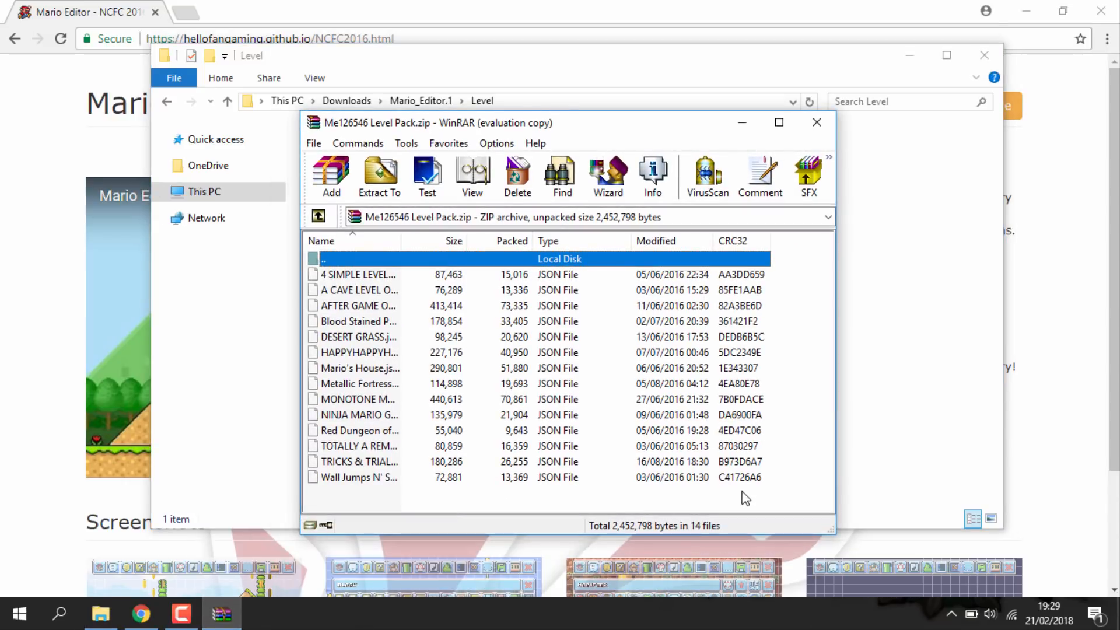
key("ctrl+a")
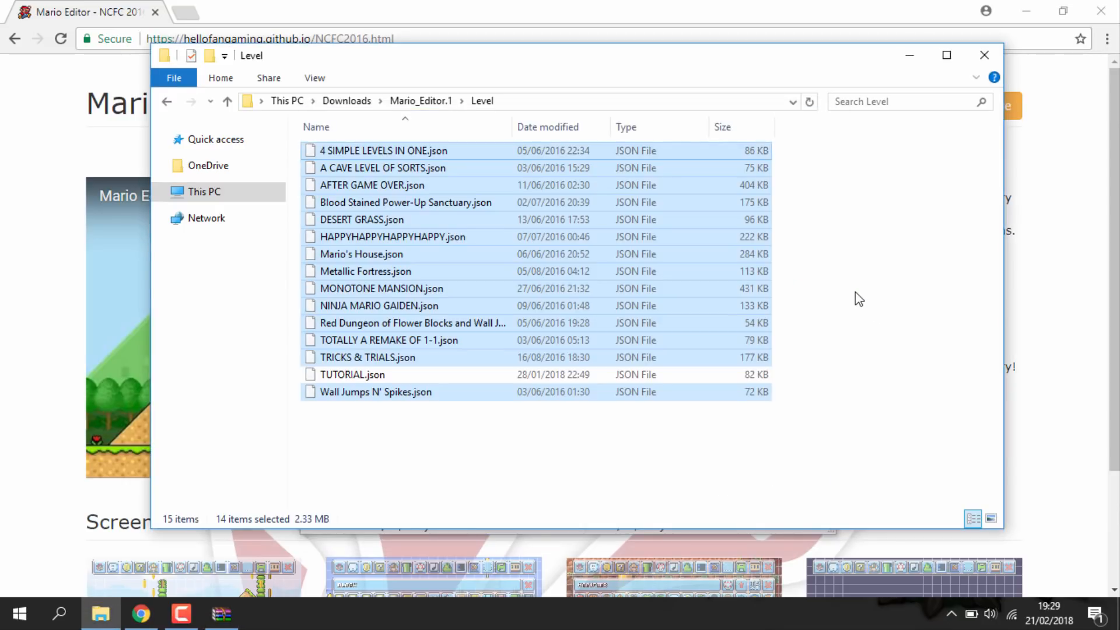
mouse_move(671, 440)
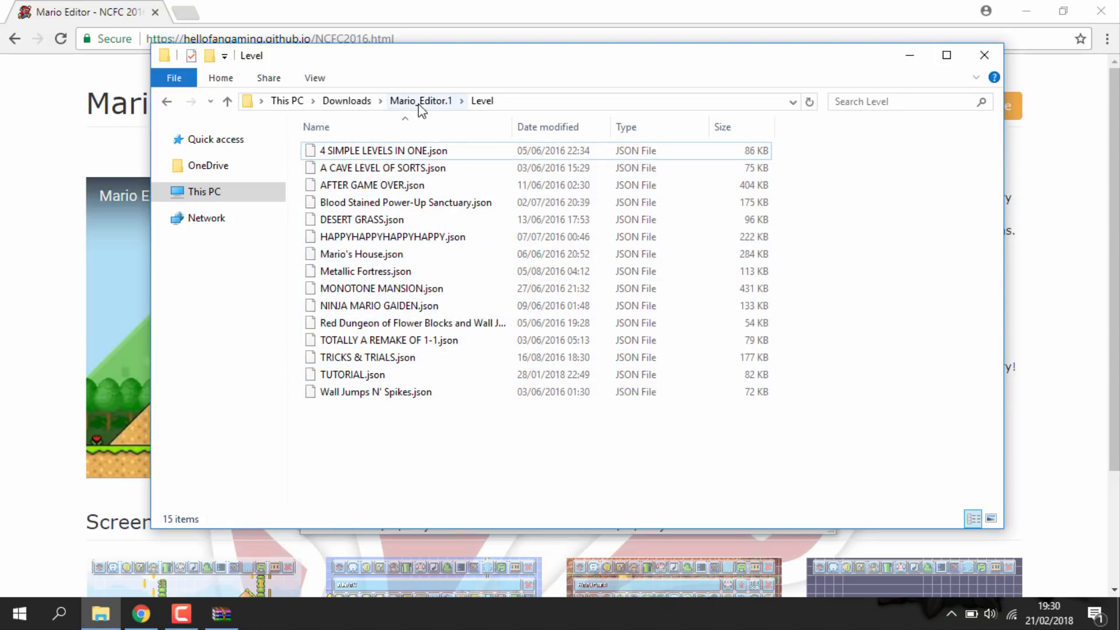
Return to the Mario_Editor.1 folder and launch Mario Editor.exe
left_click(421, 100)
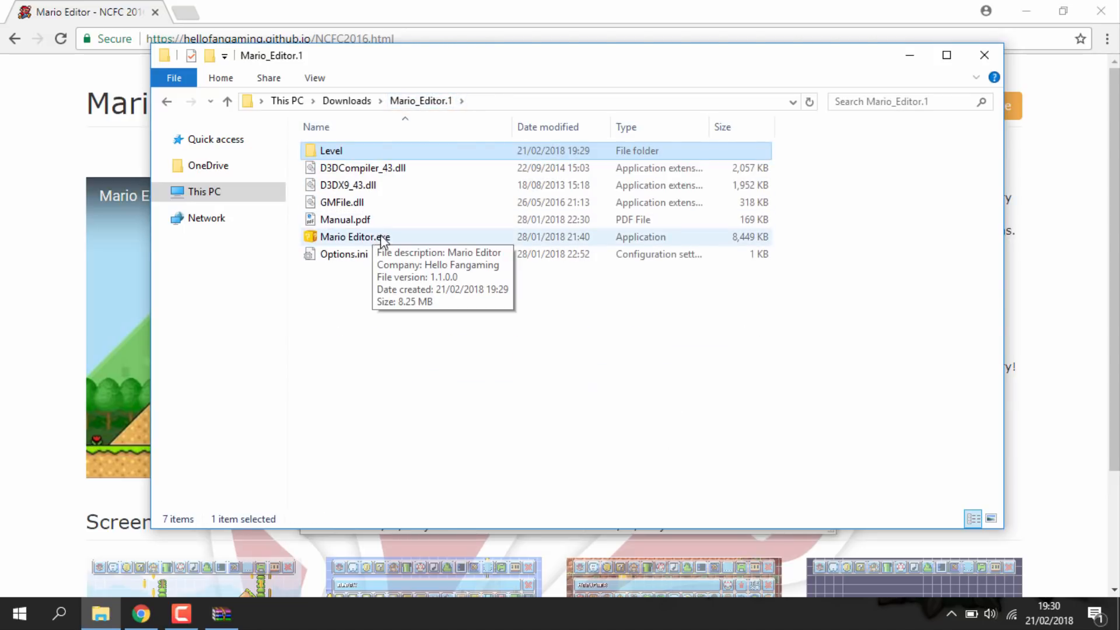
left_click(354, 237)
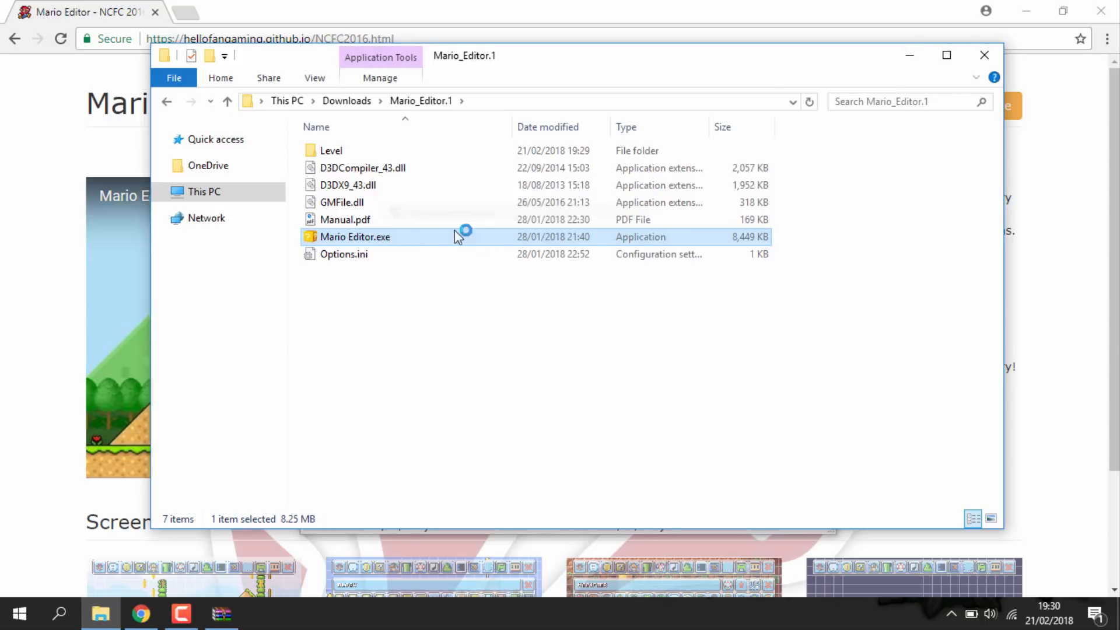
mouse_move(508, 385)
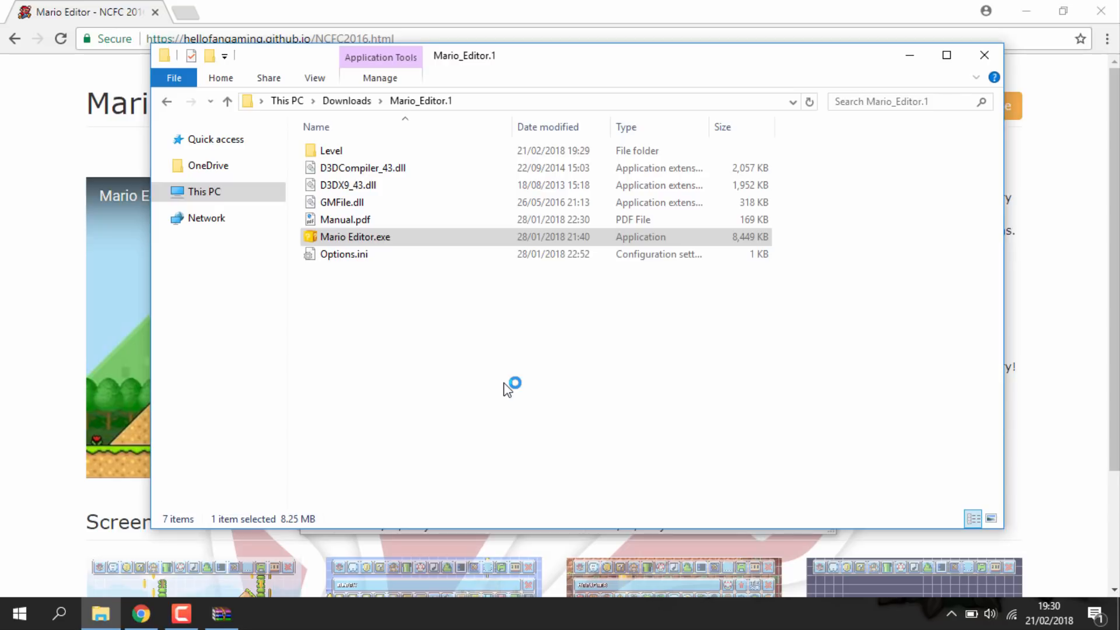
double_click(355, 237)
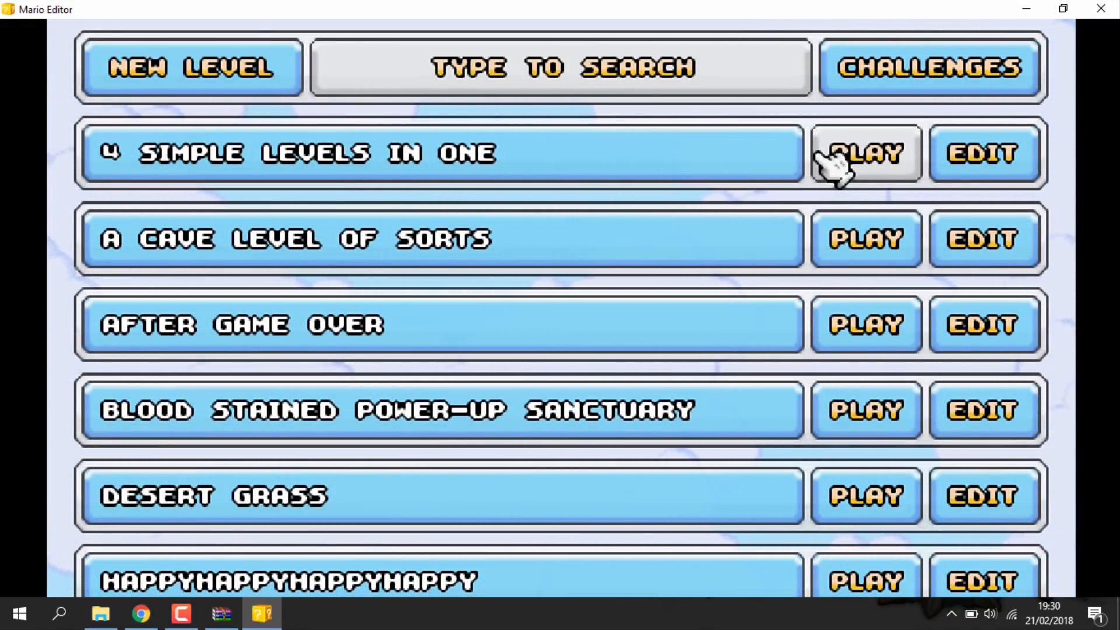
mouse_move(865, 323)
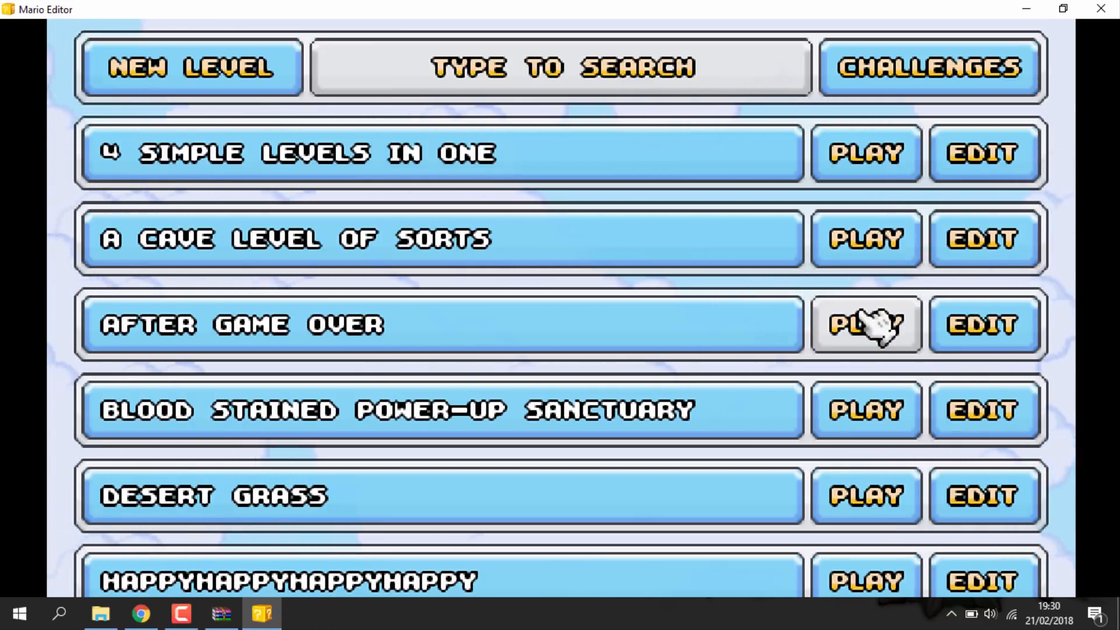
mouse_move(864, 409)
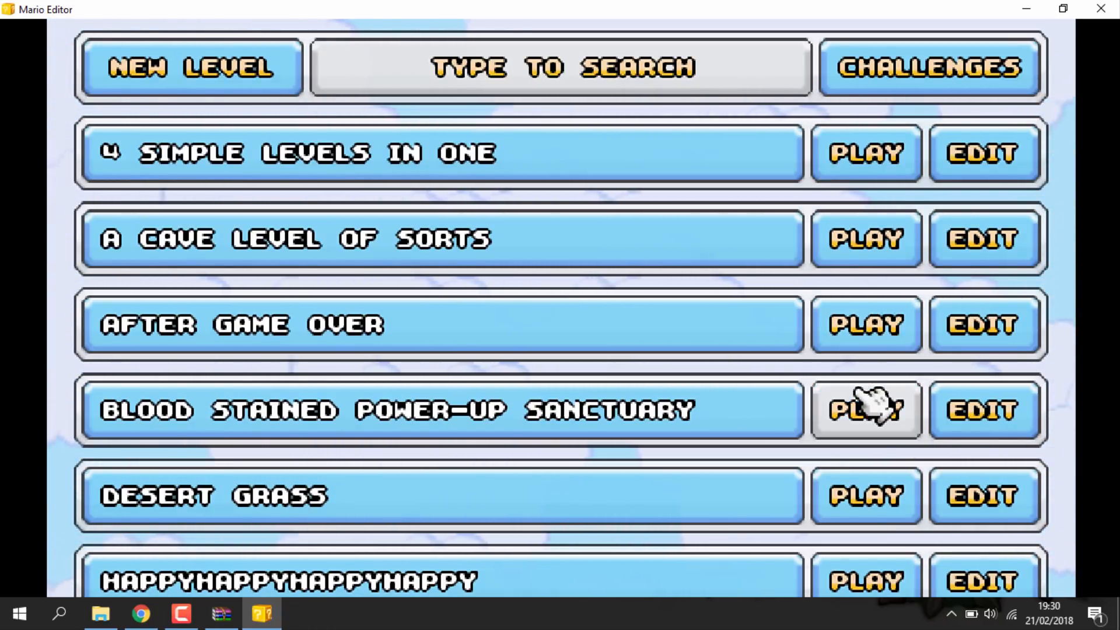
mouse_move(864, 494)
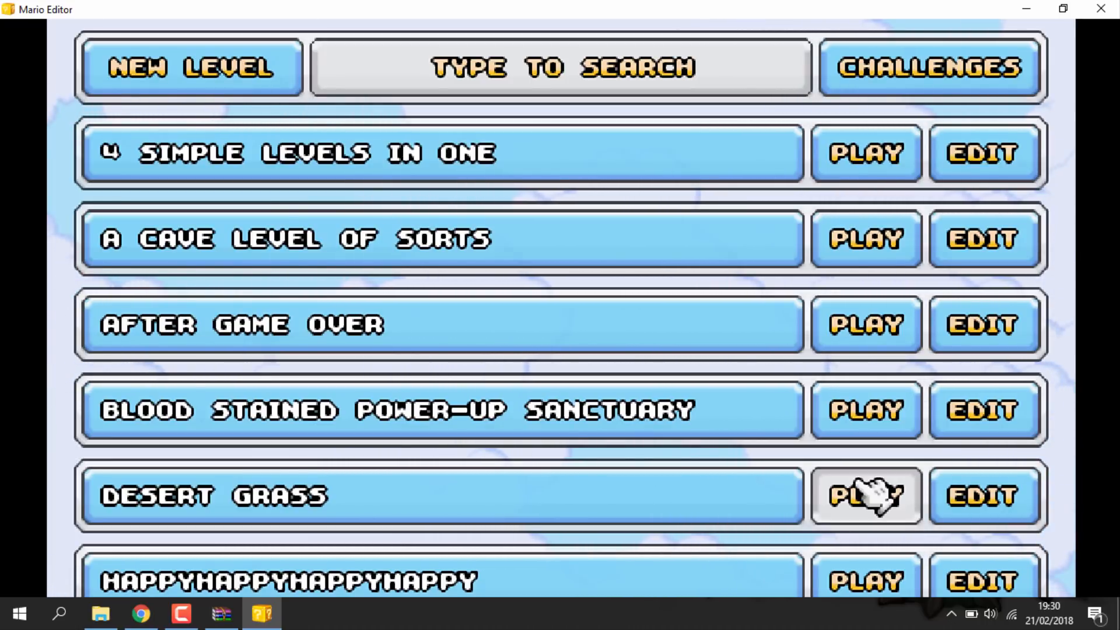
Look over the level list with imported levels like After Game Over and Desert Grass
left_click(864, 496)
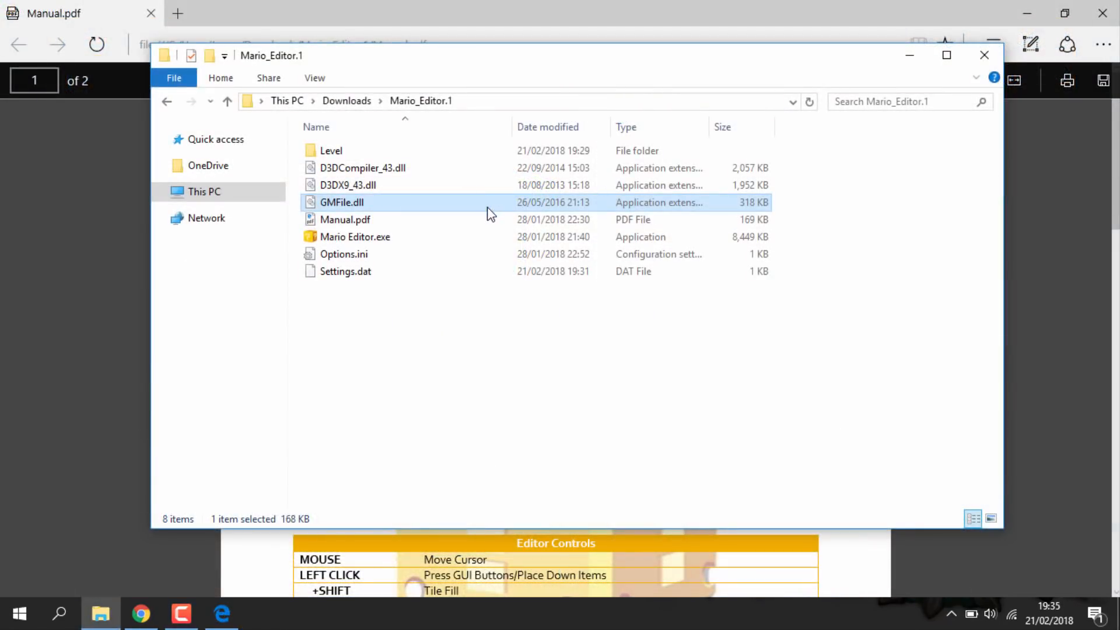
Bring Manual.pdf to the front in Edge and scroll through the gamepad, keyboard and editor controls tables
left_click(346, 220)
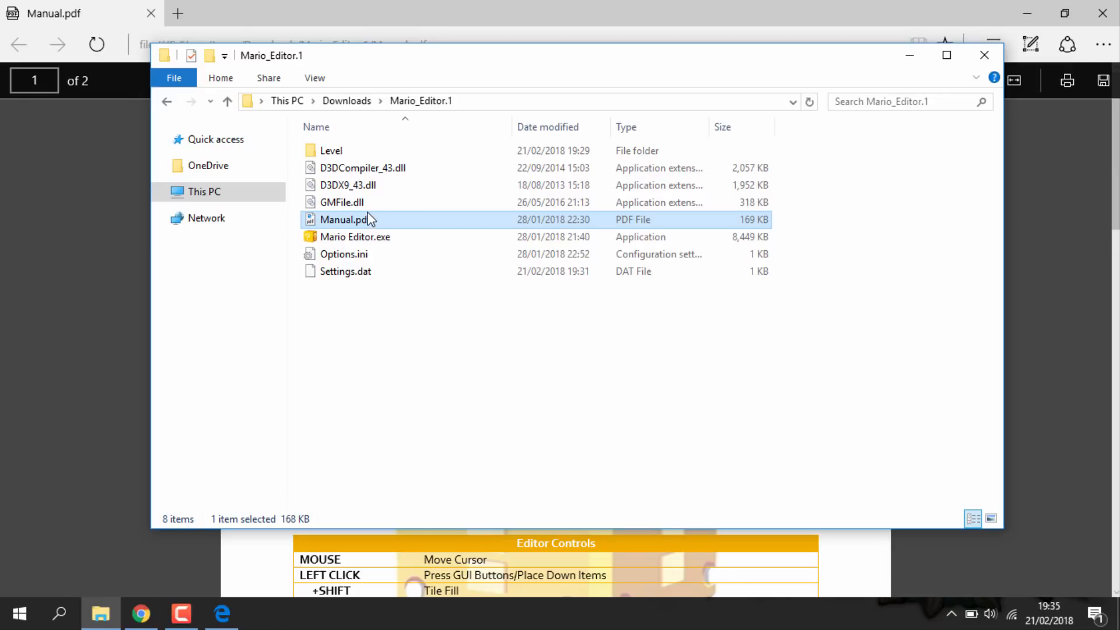
mouse_move(709, 202)
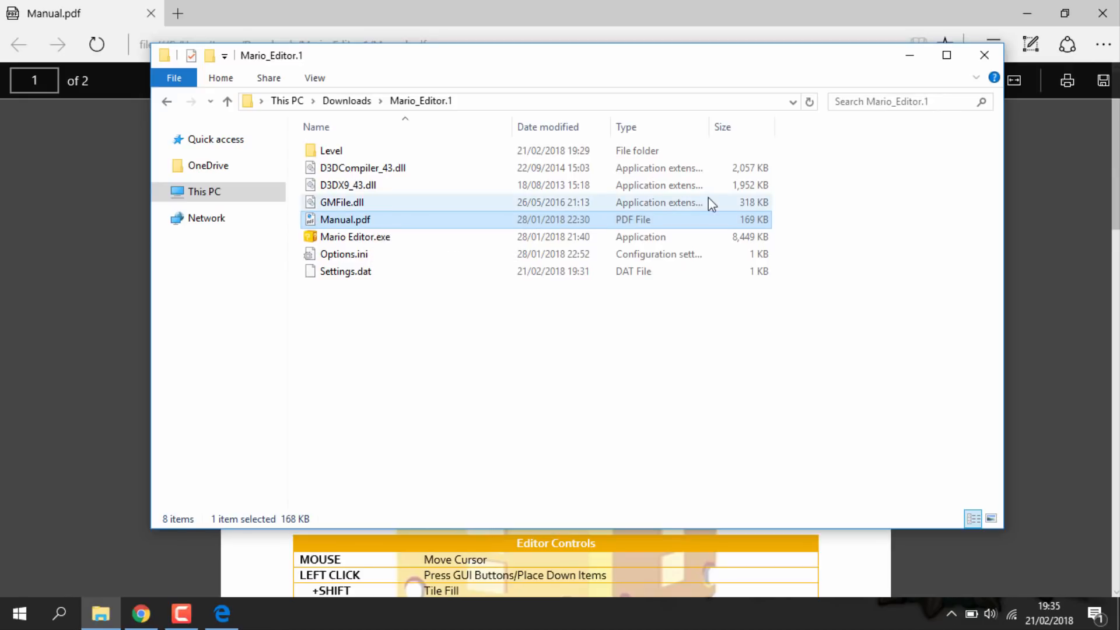
left_click(984, 54)
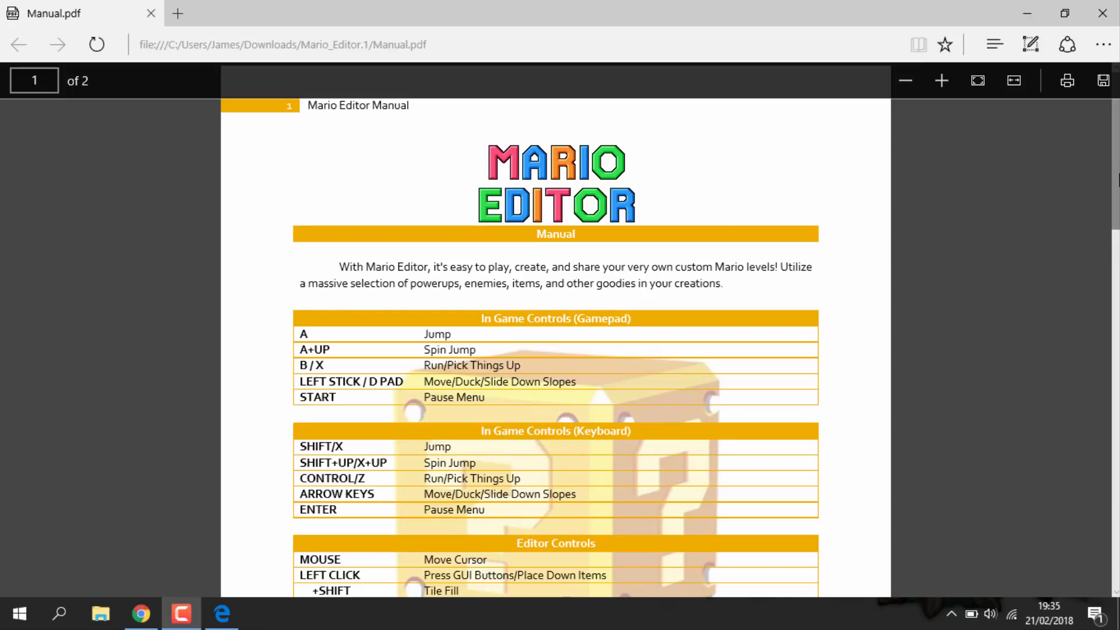
scroll("down", 3)
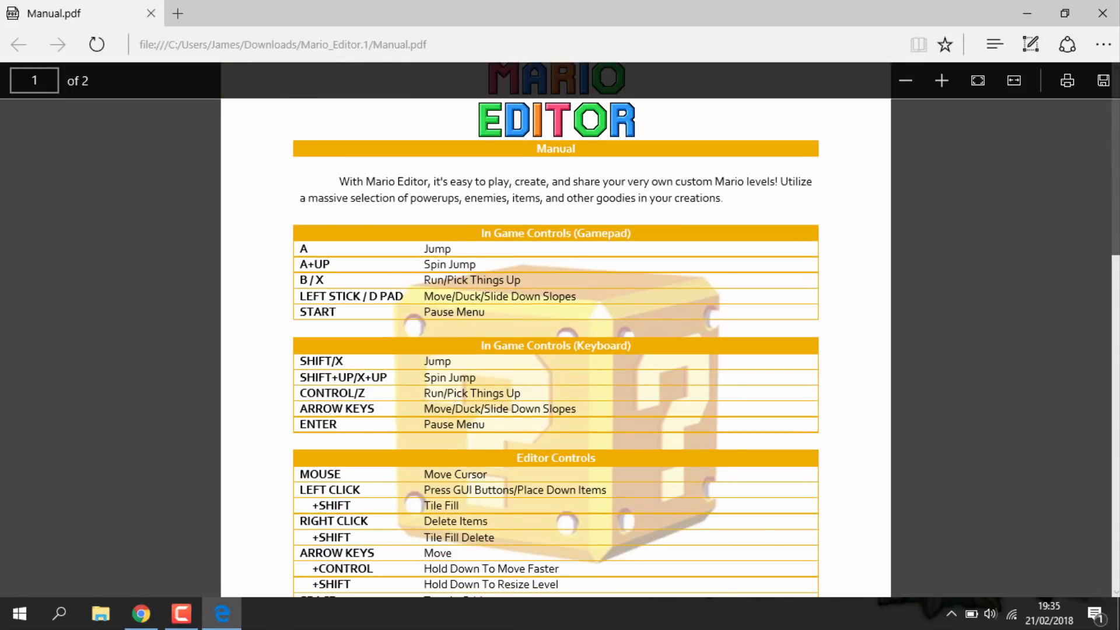
scroll("down", 3)
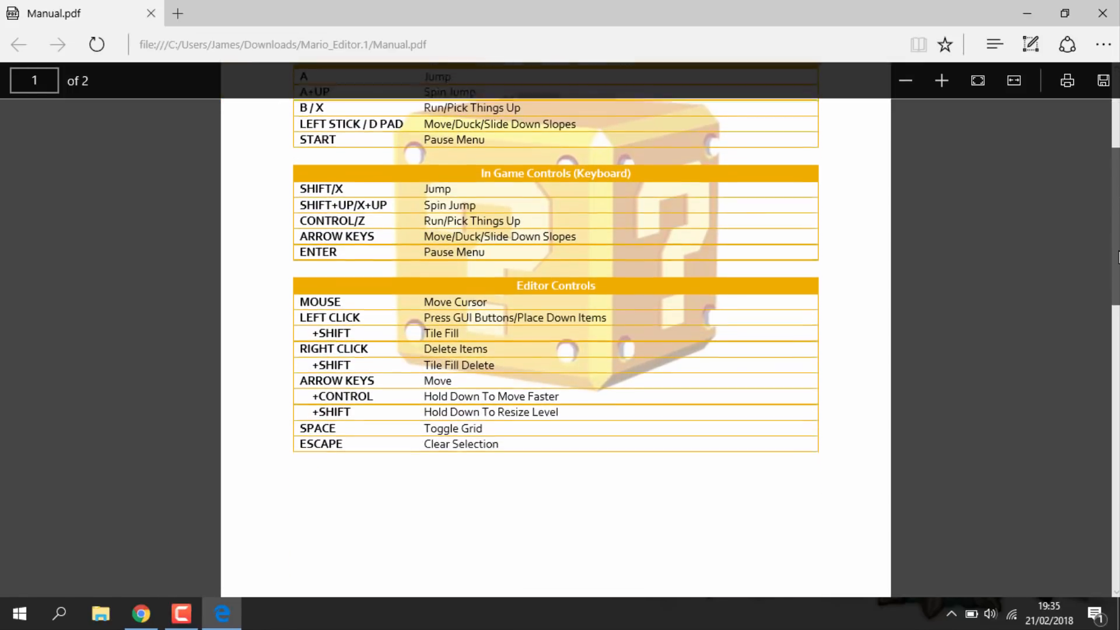
scroll("up", 3)
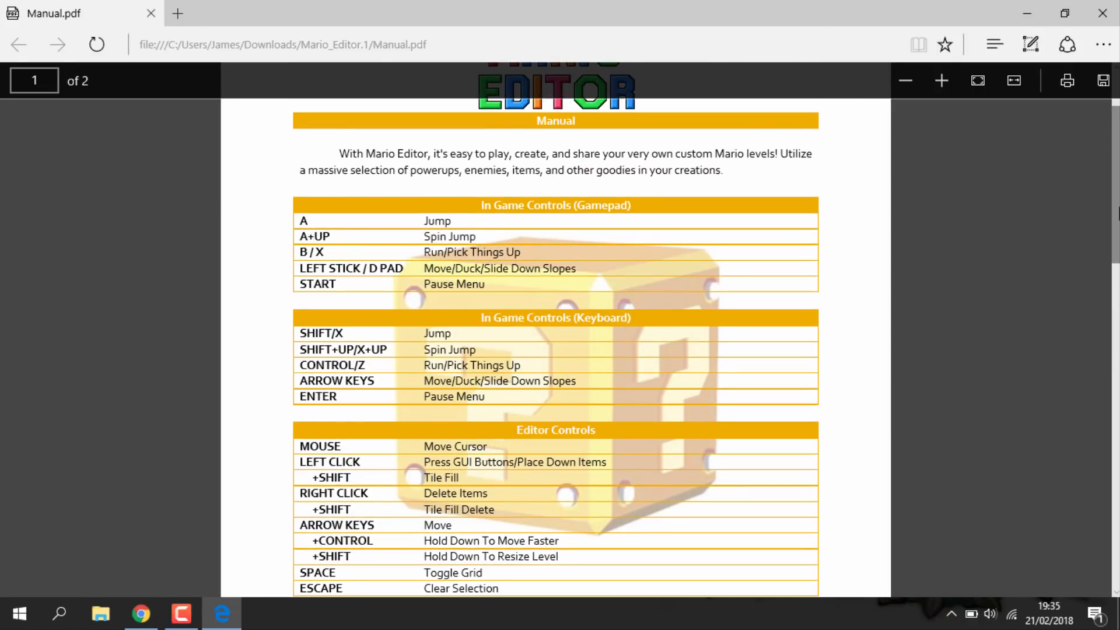
scroll("down", 3)
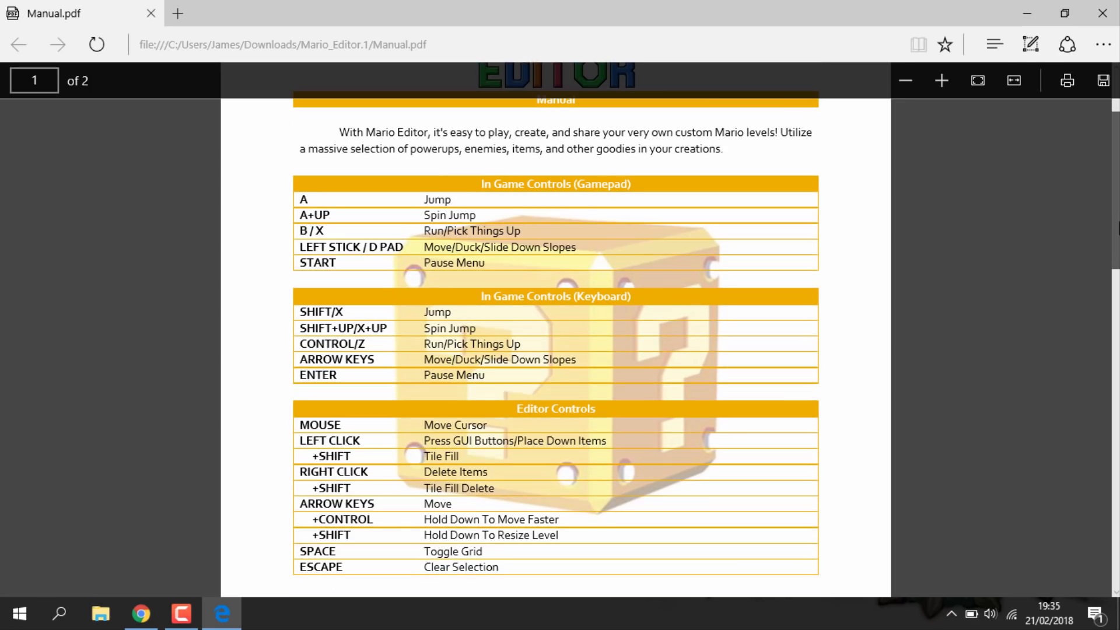
Switch to Mario Editor, pass the title screen and start Blood Stained Power-Up Sanctuary
left_click(221, 613)
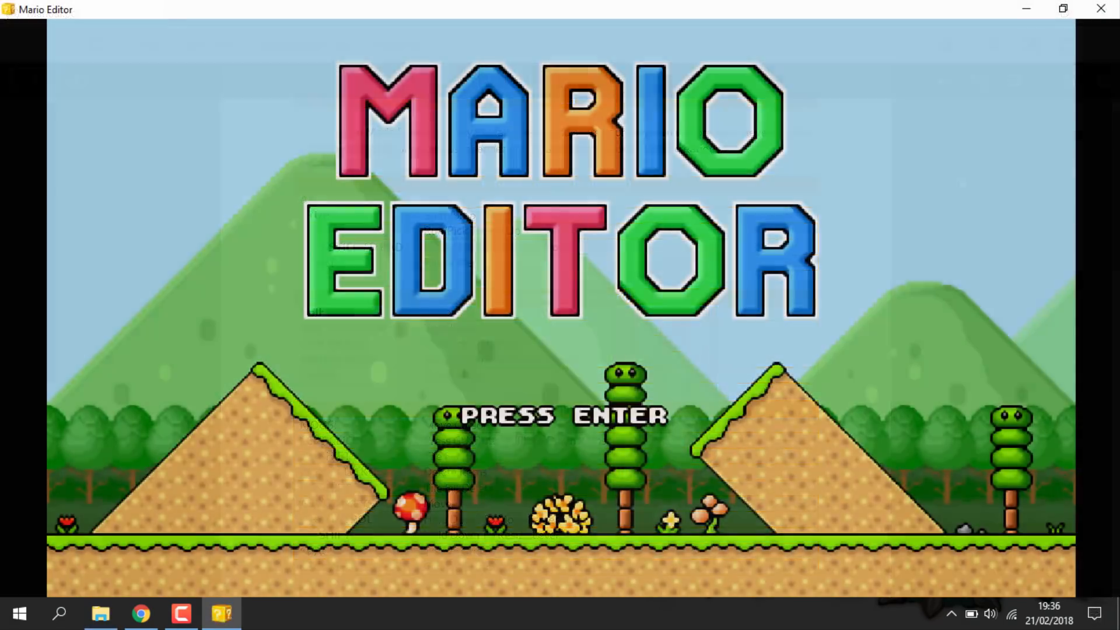
key("Return")
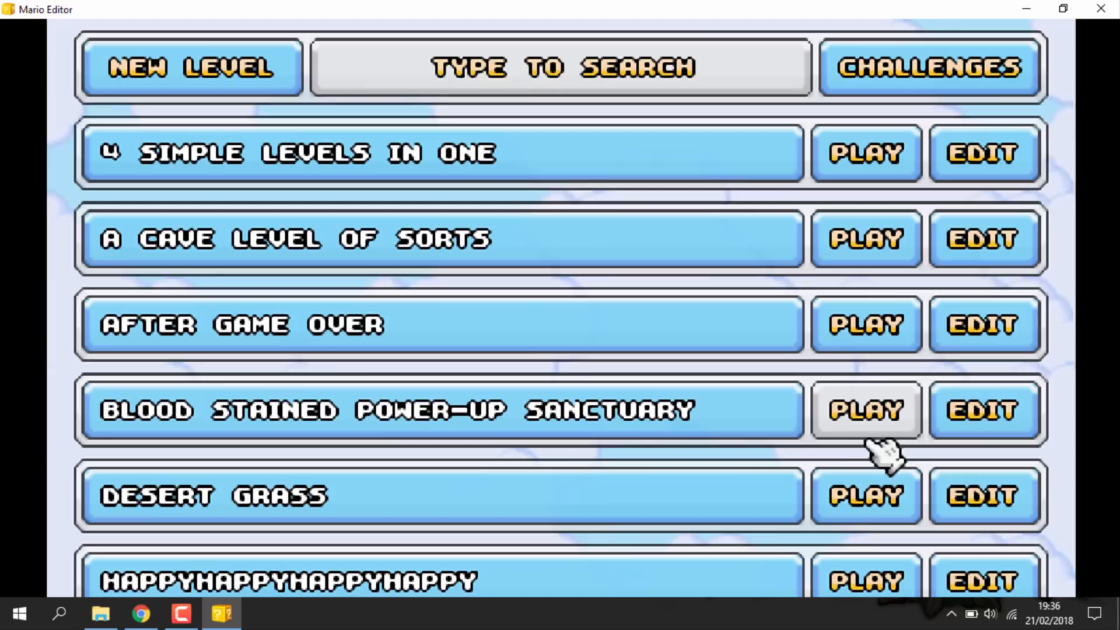
left_click(864, 409)
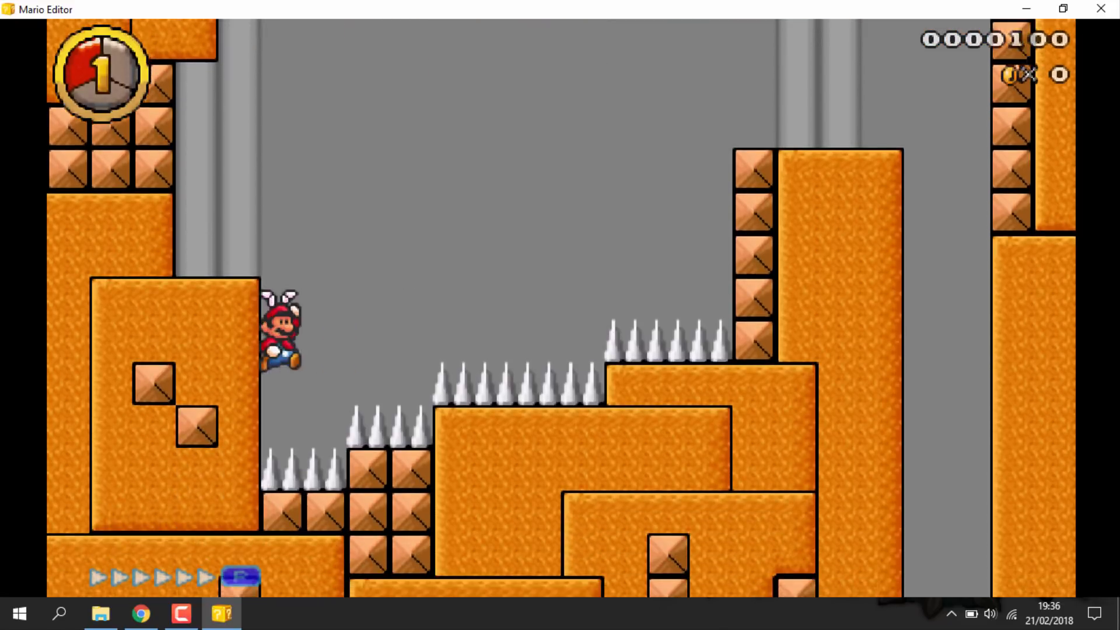
Pause the game and return to the main menu level list
key("space")
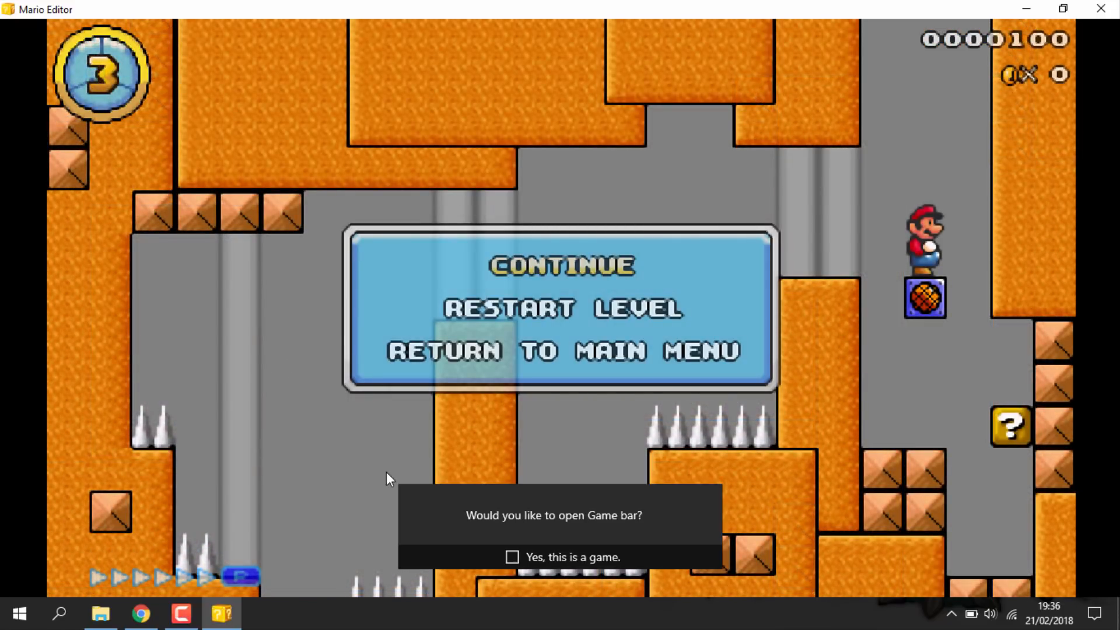
left_click(512, 556)
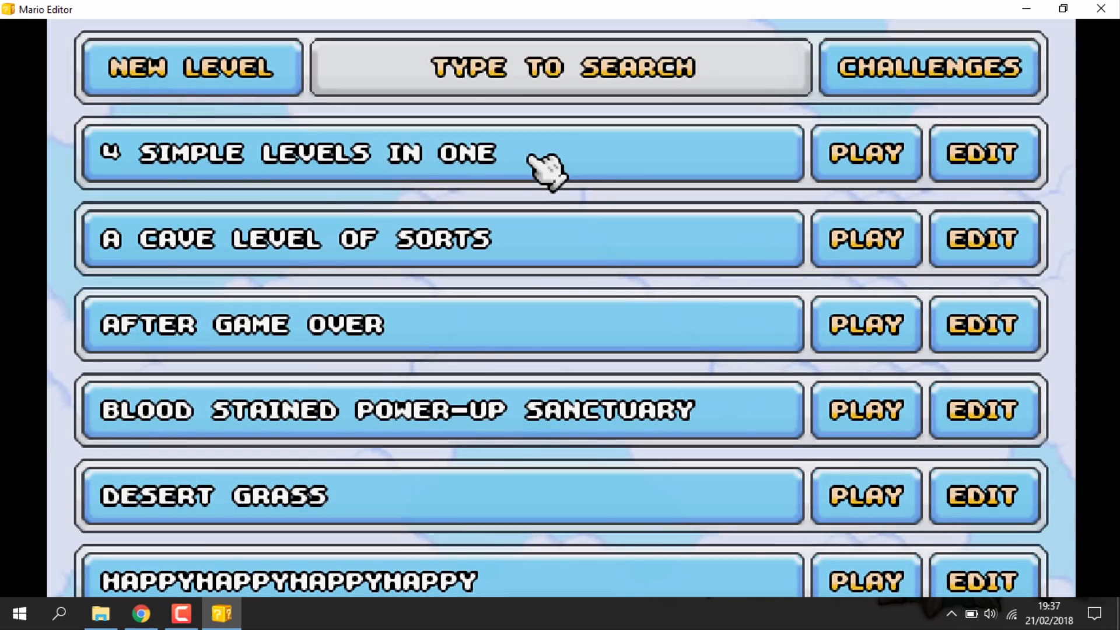
Start Ninja Mario Gaiden from the list, run Mario right through it, then return to the level list
scroll("down", 3)
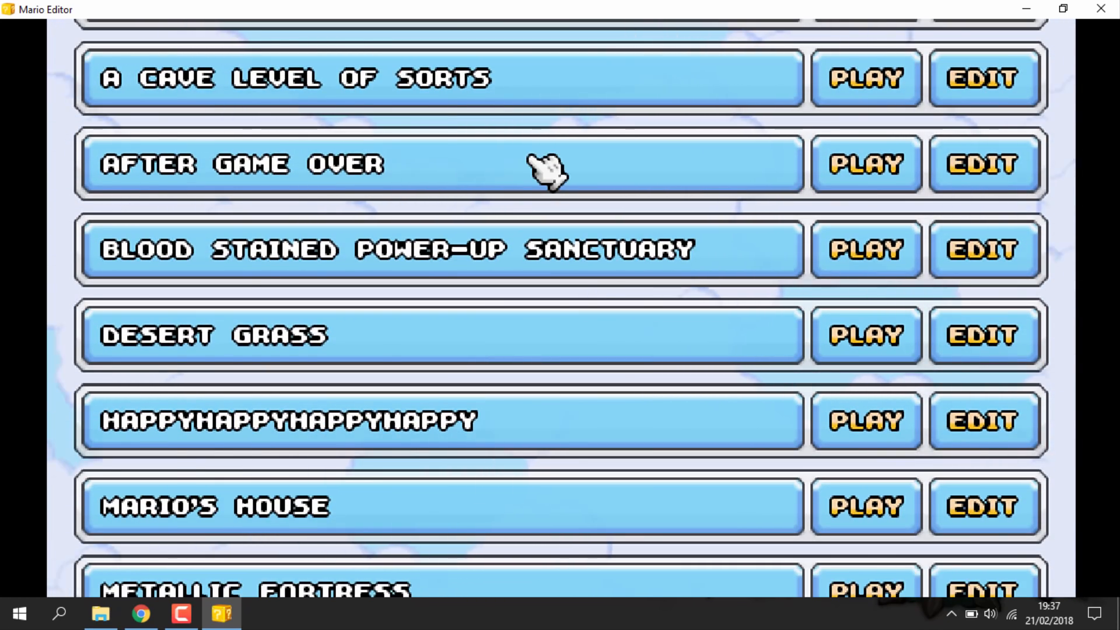
scroll("down", 3)
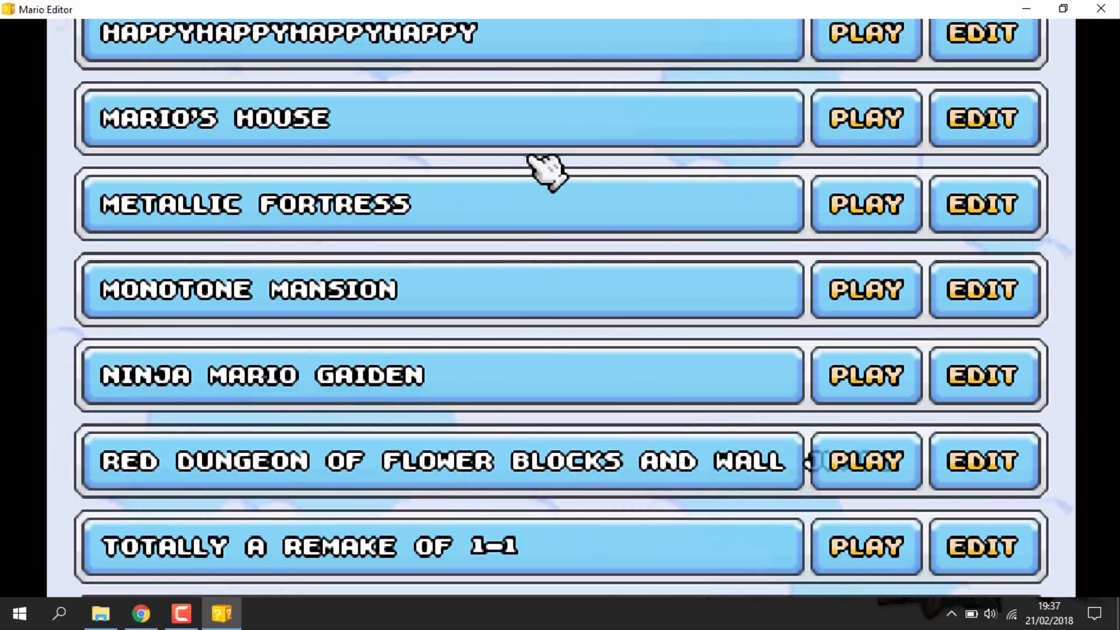
scroll("down", 3)
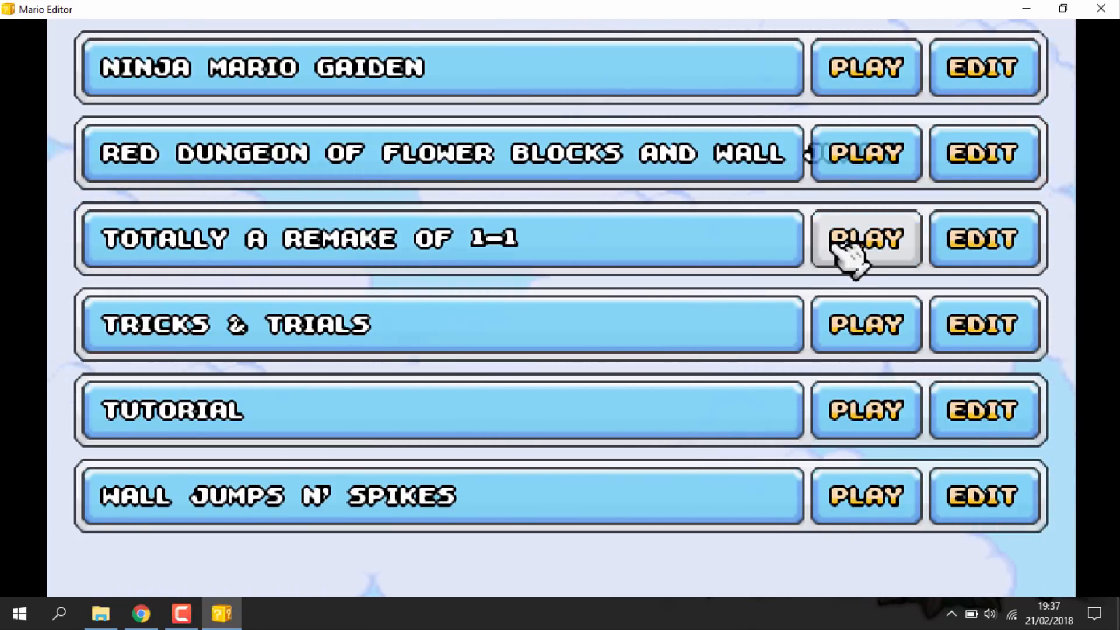
mouse_move(864, 66)
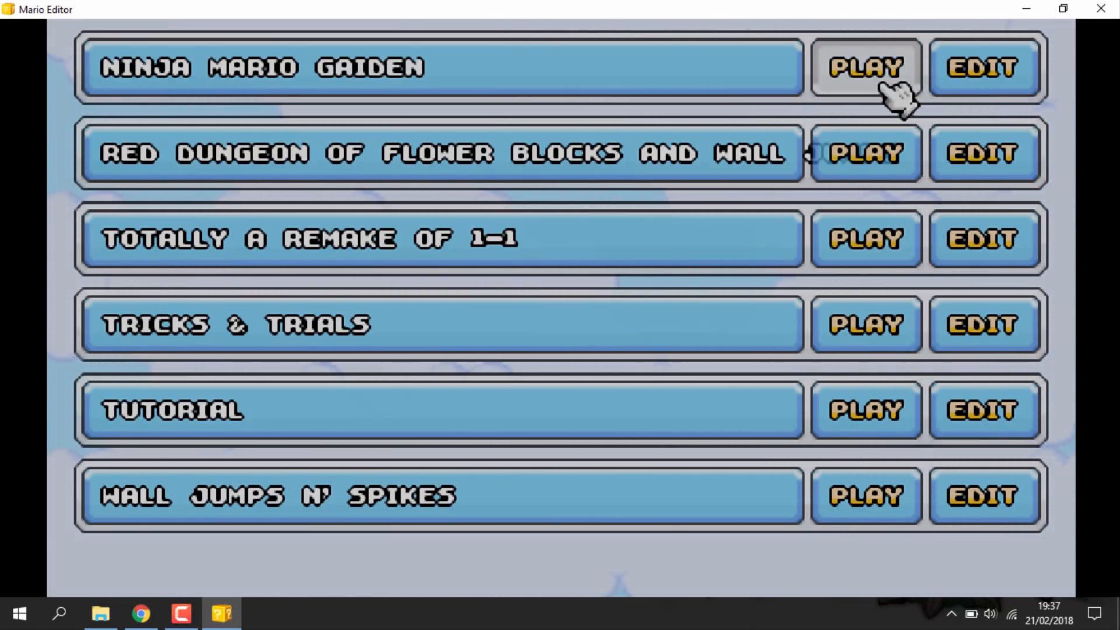
left_click(864, 68)
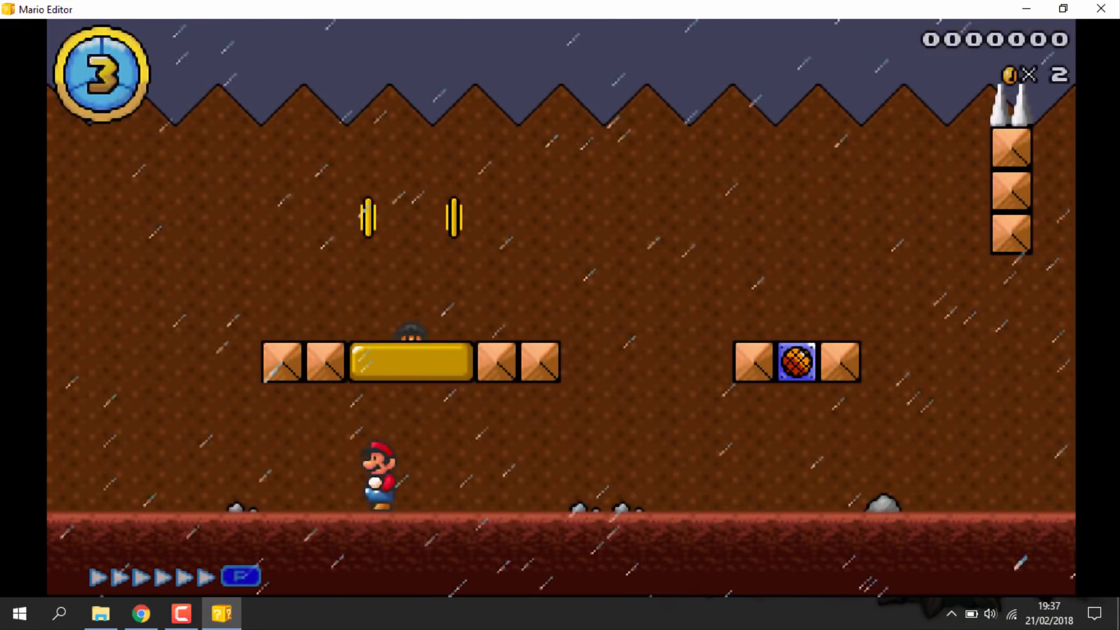
key("Right")
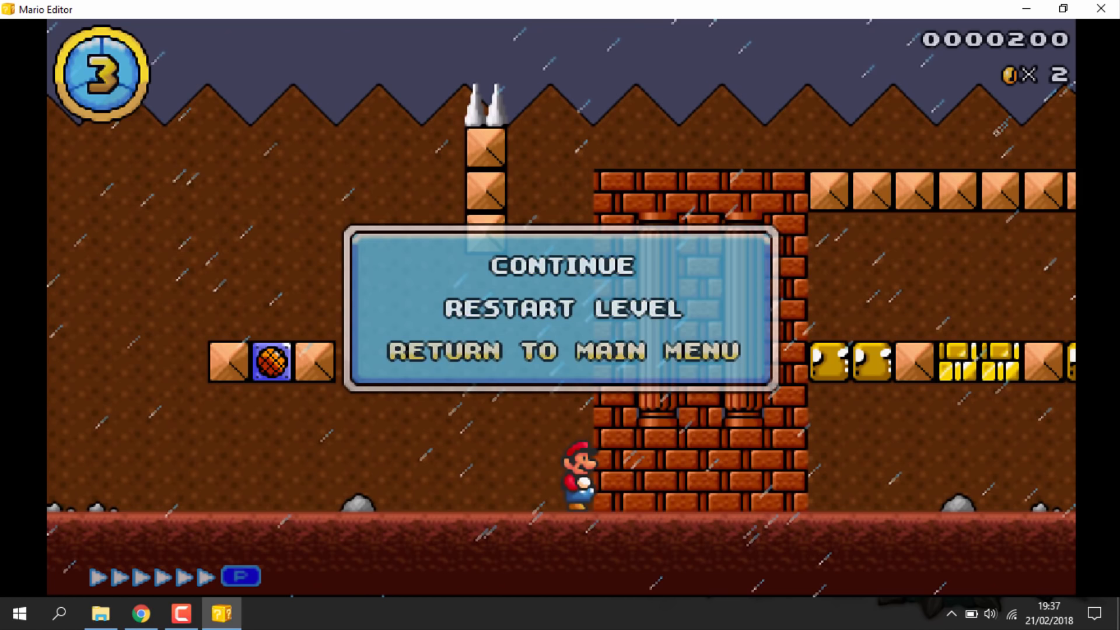
left_click(552, 351)
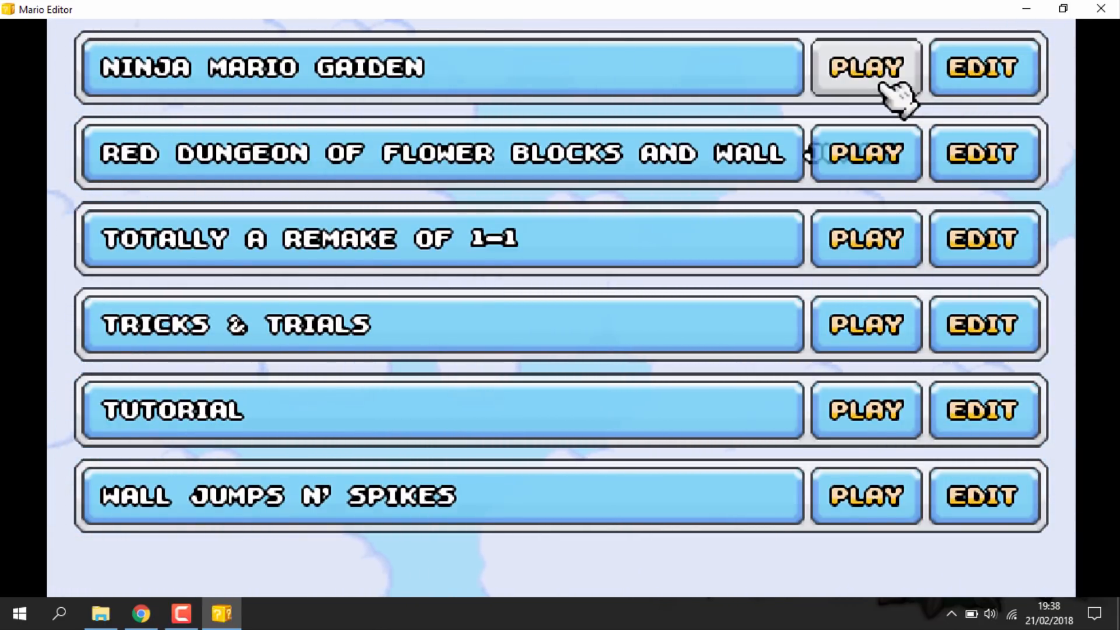
Place three mushrooms above the block row and ice blocks, then launch a test run of the level
left_click(981, 68)
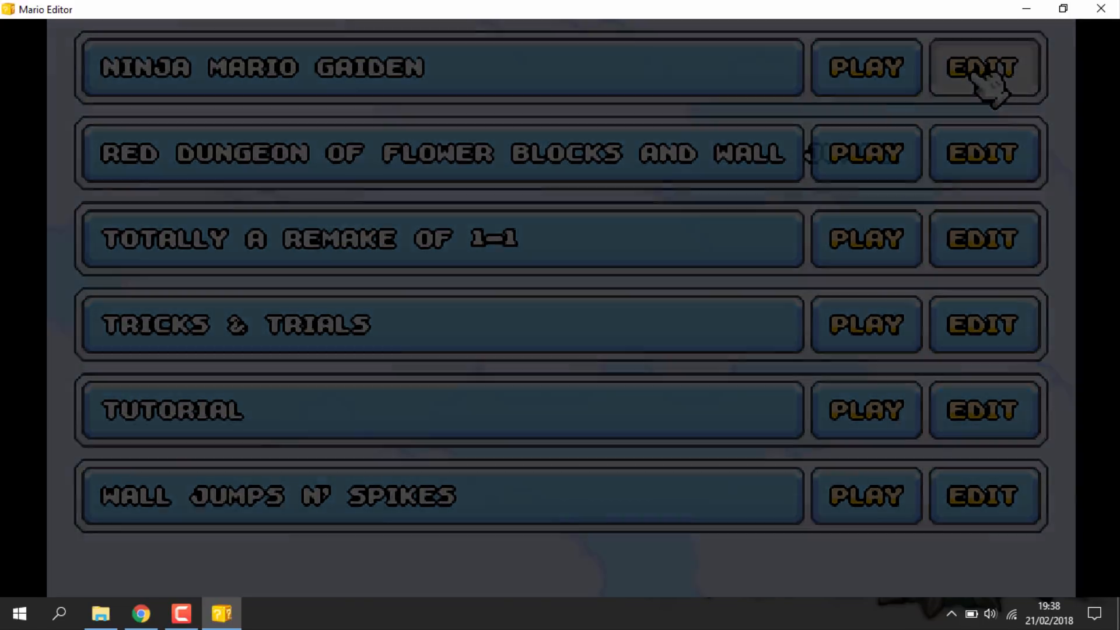
left_click(982, 68)
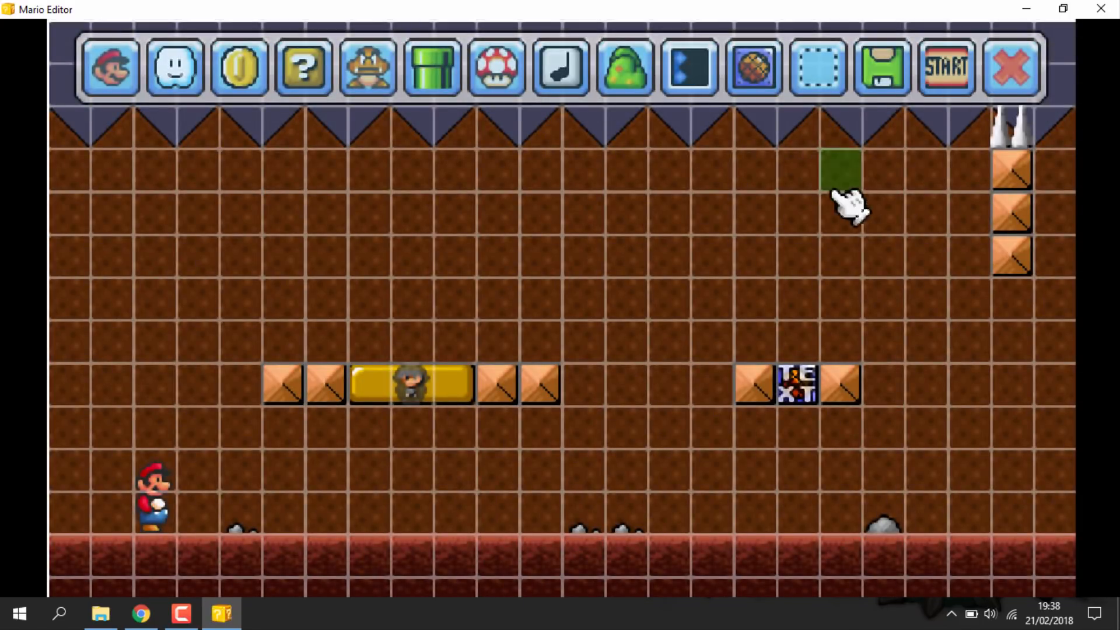
left_click(496, 67)
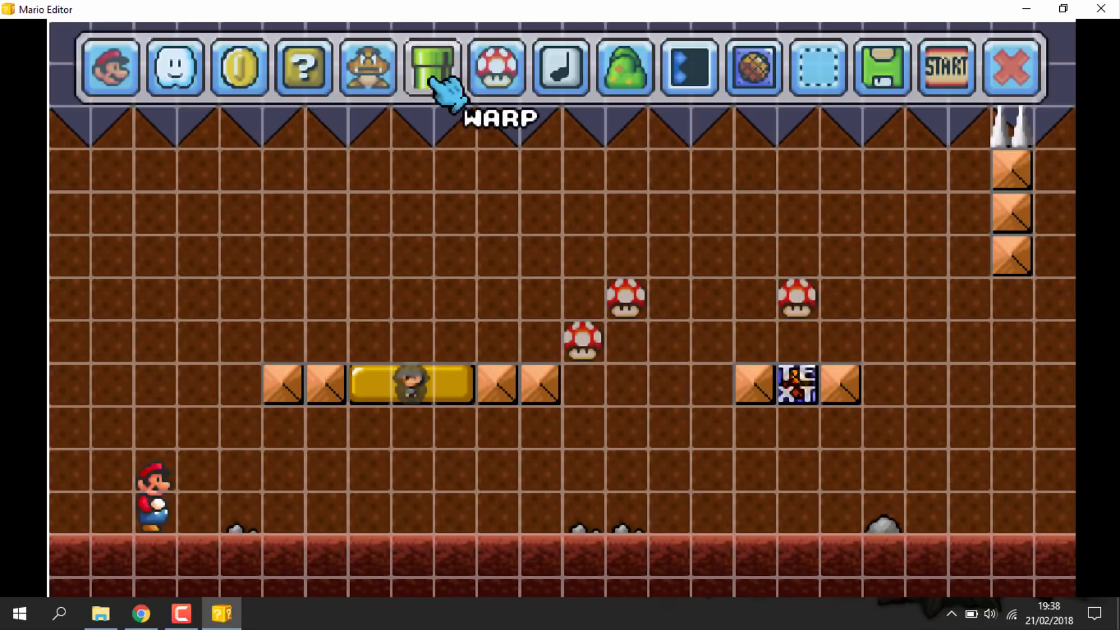
left_click(667, 511)
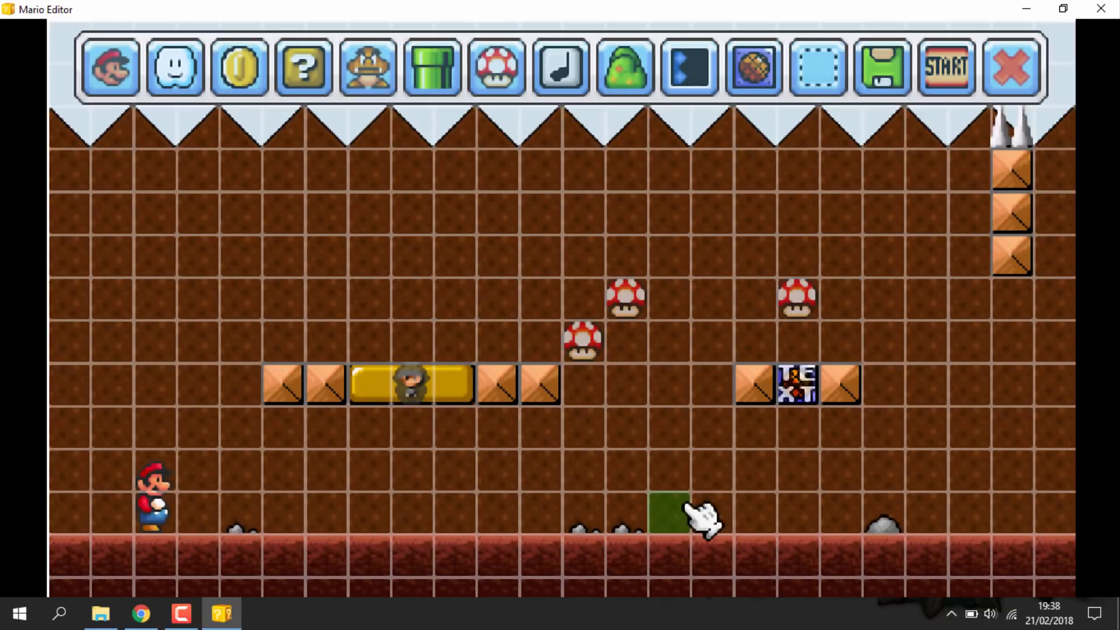
scroll("right", 3)
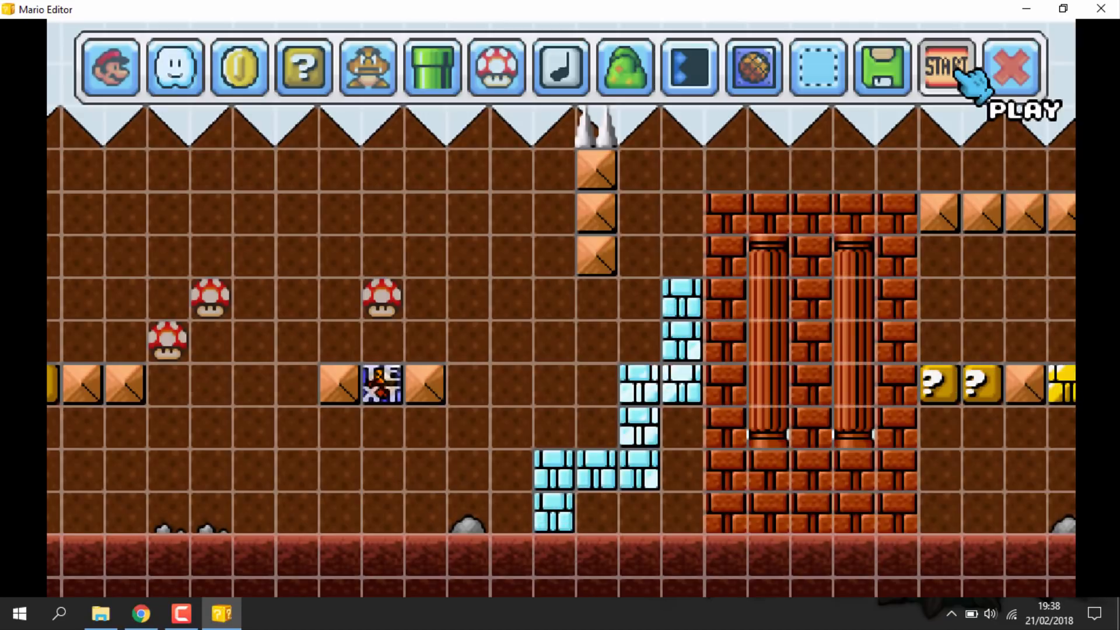
left_click(944, 68)
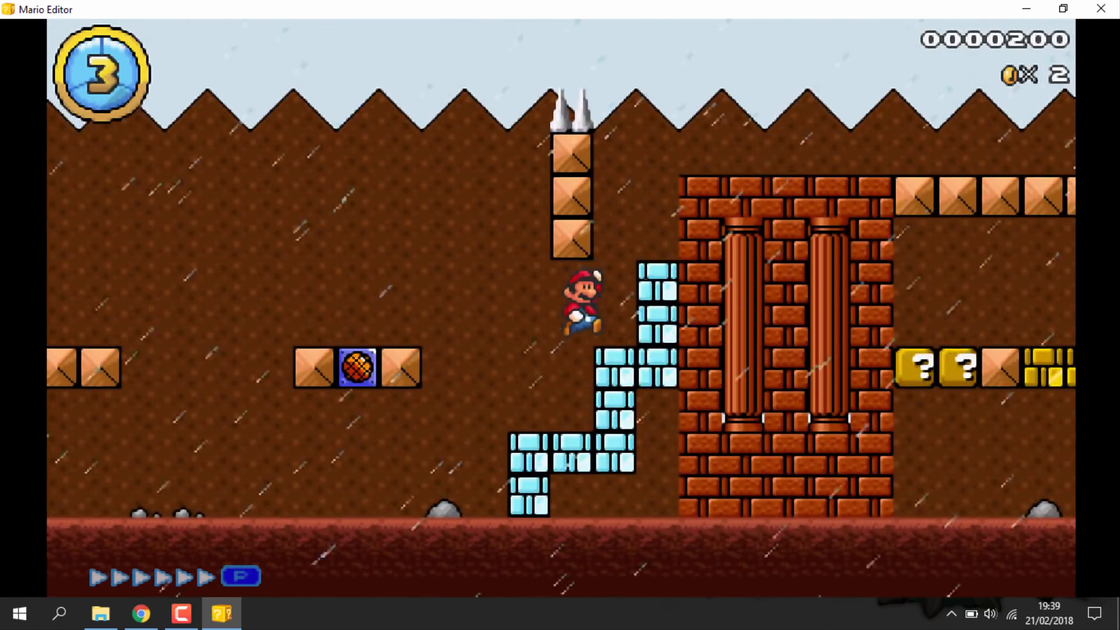
Run Mario rightward through the edited level, then return to the editor from the pause menu
key("Right")
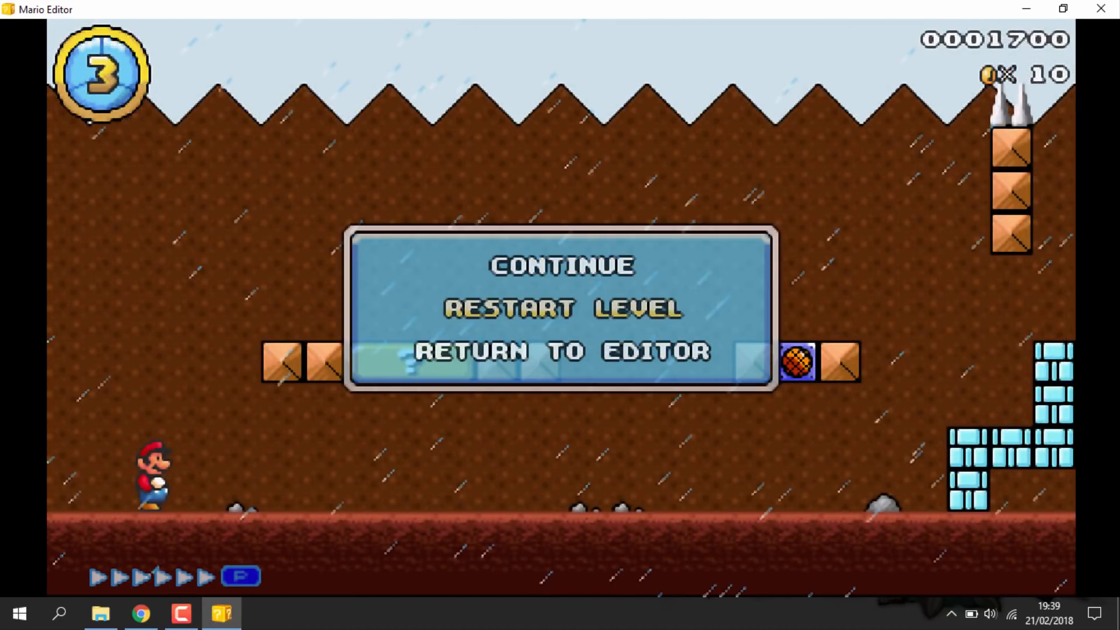
left_click(561, 352)
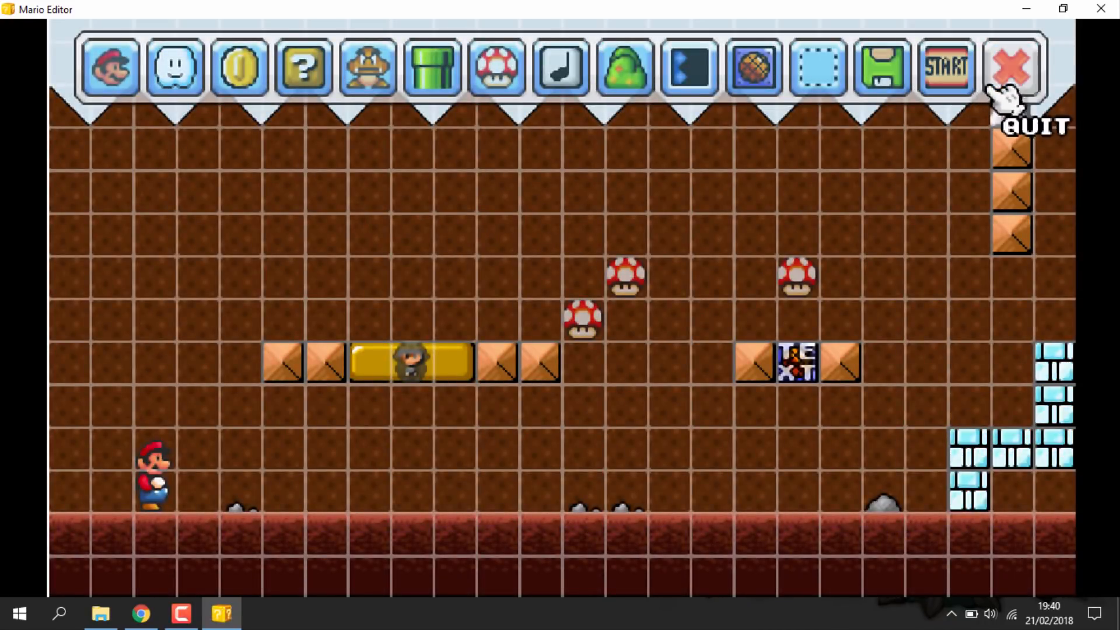
Quit the level editor, discarding the unsaved mushroom and ice-block changes
left_click(1010, 68)
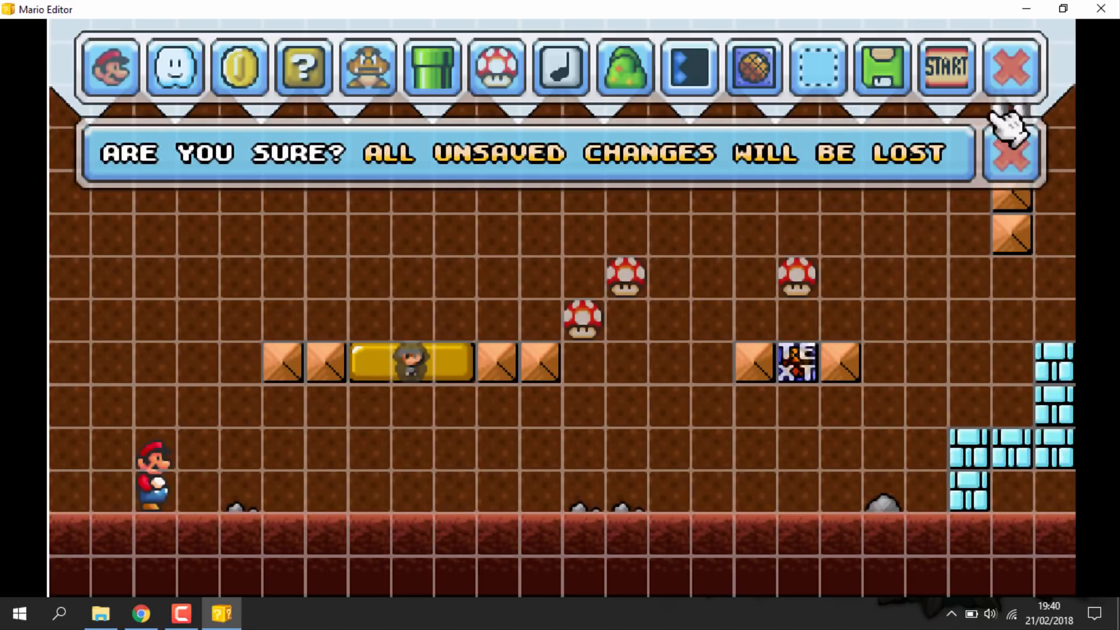
mouse_move(885, 165)
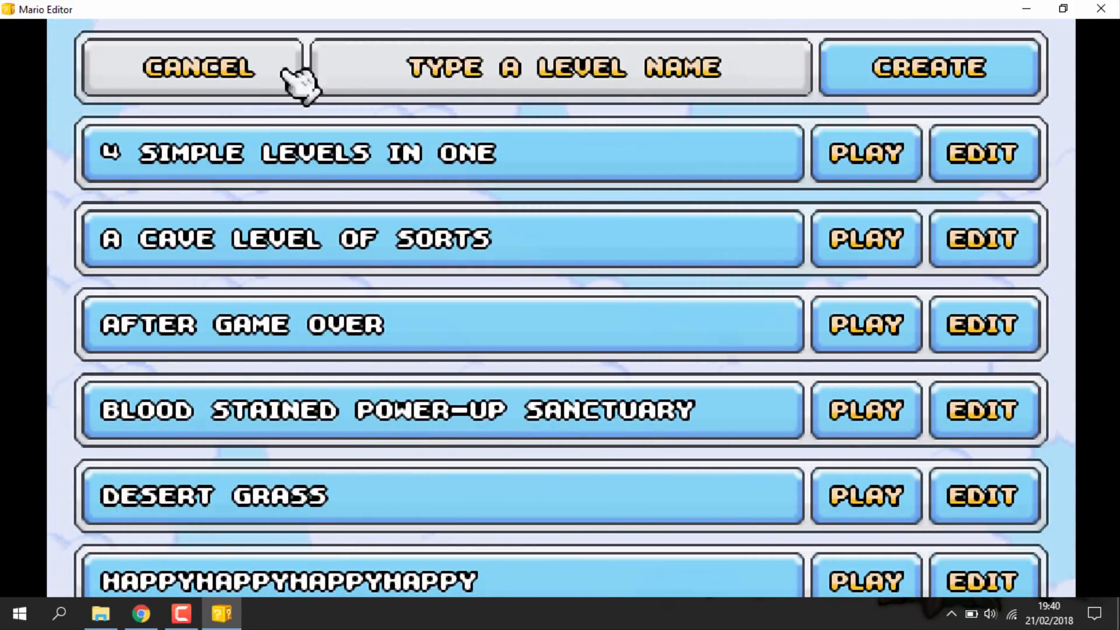
mouse_move(721, 85)
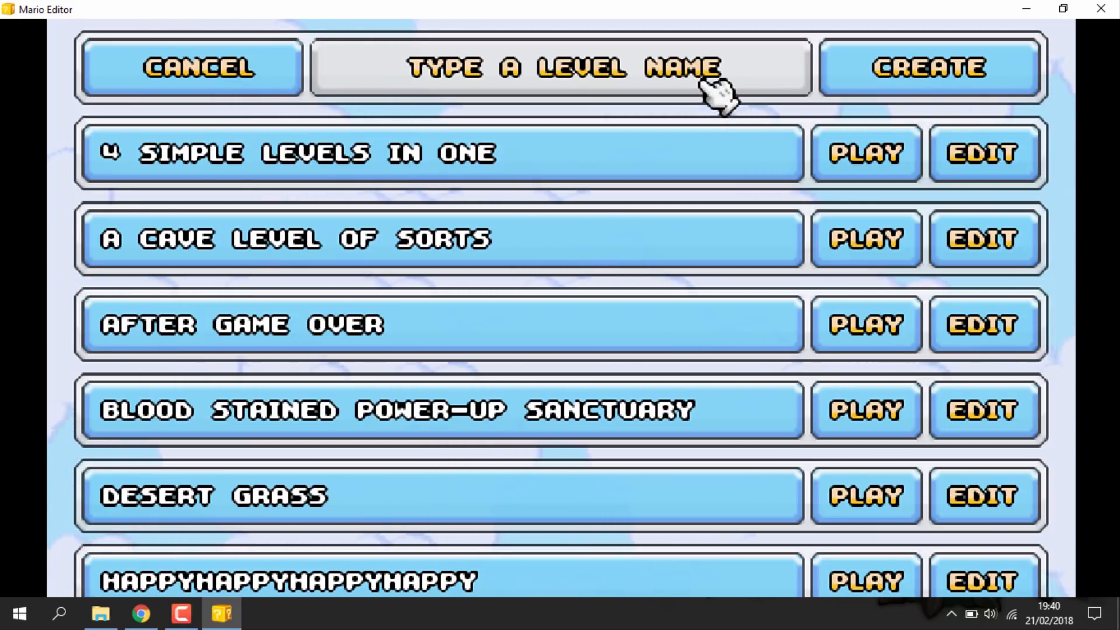
Name the new level TEST and create it, opening its empty editor
type("TEST")
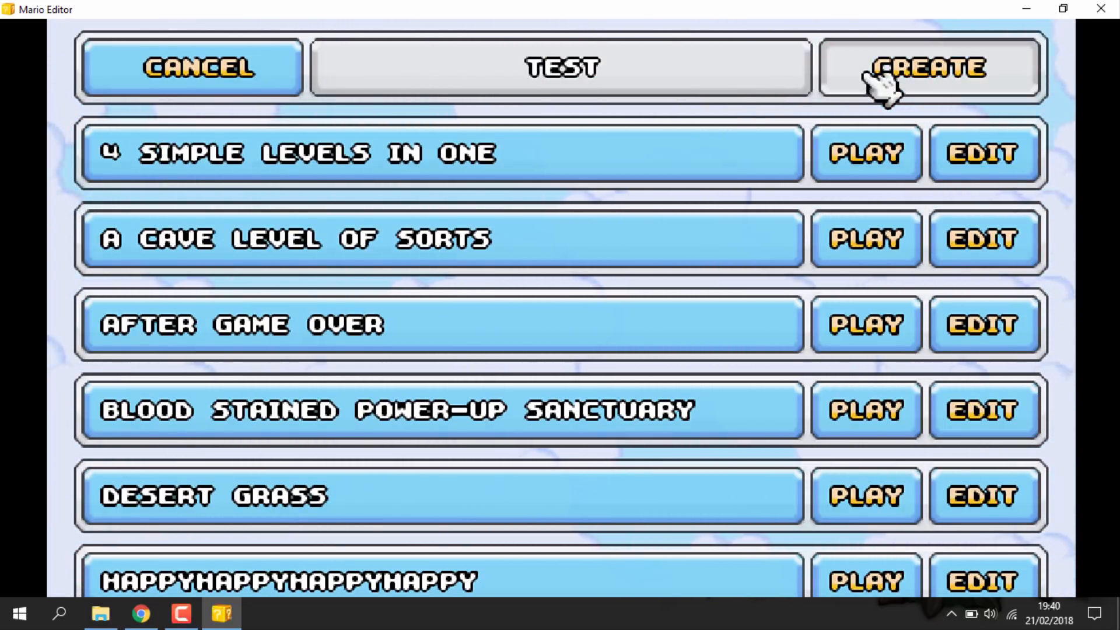
left_click(929, 68)
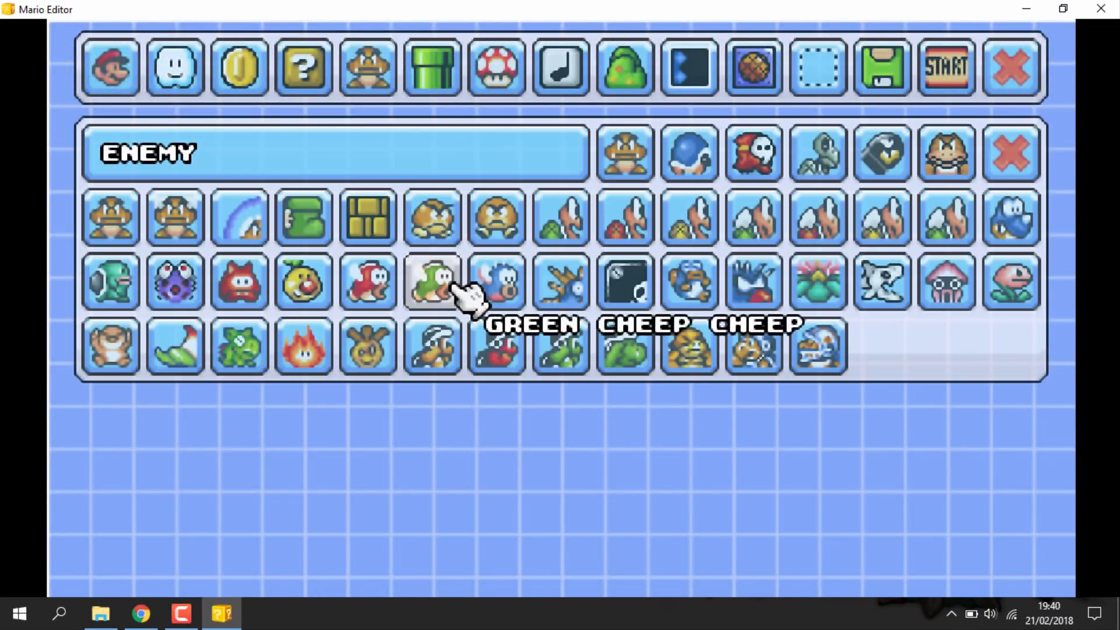
Pick the Green Cheep Cheep, scroll the grassy stage, and reopen the full enemy list
left_click(431, 282)
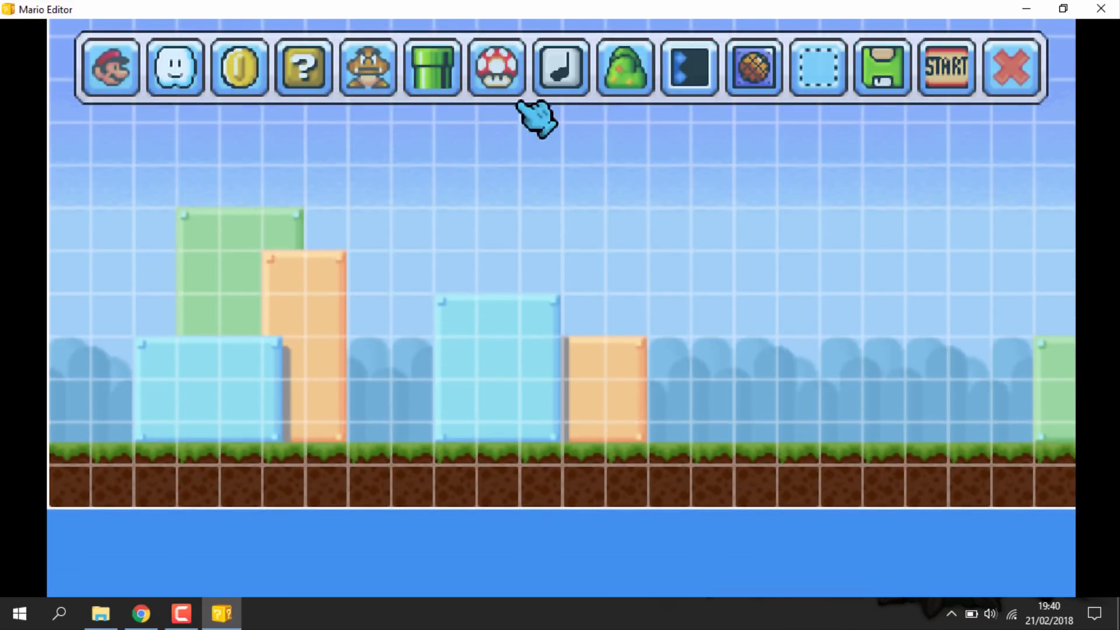
scroll("right", 3)
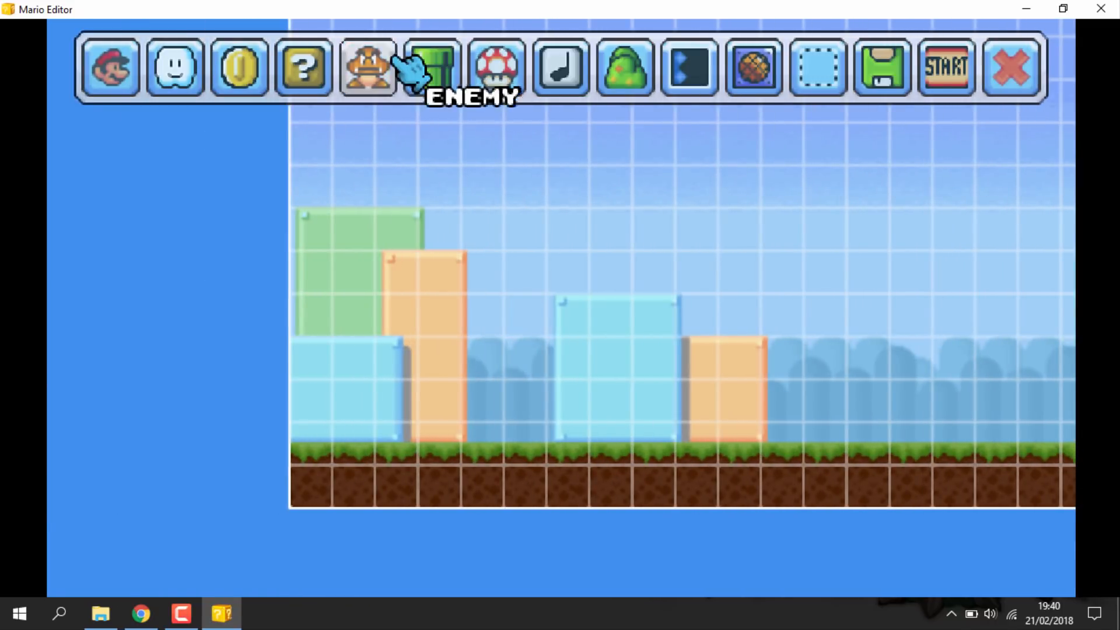
left_click(366, 68)
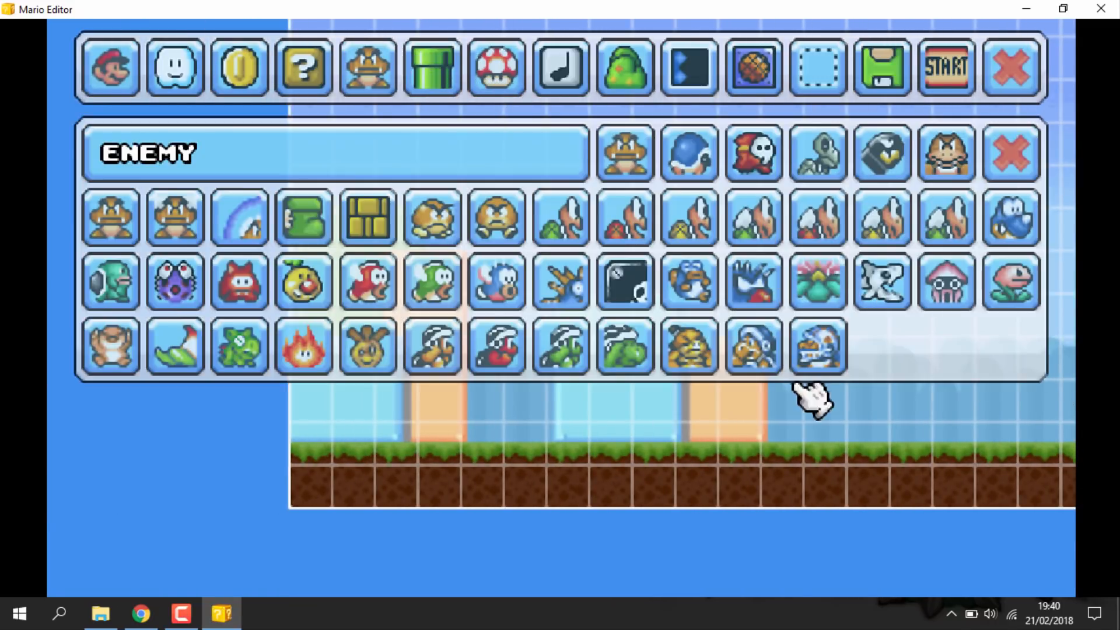